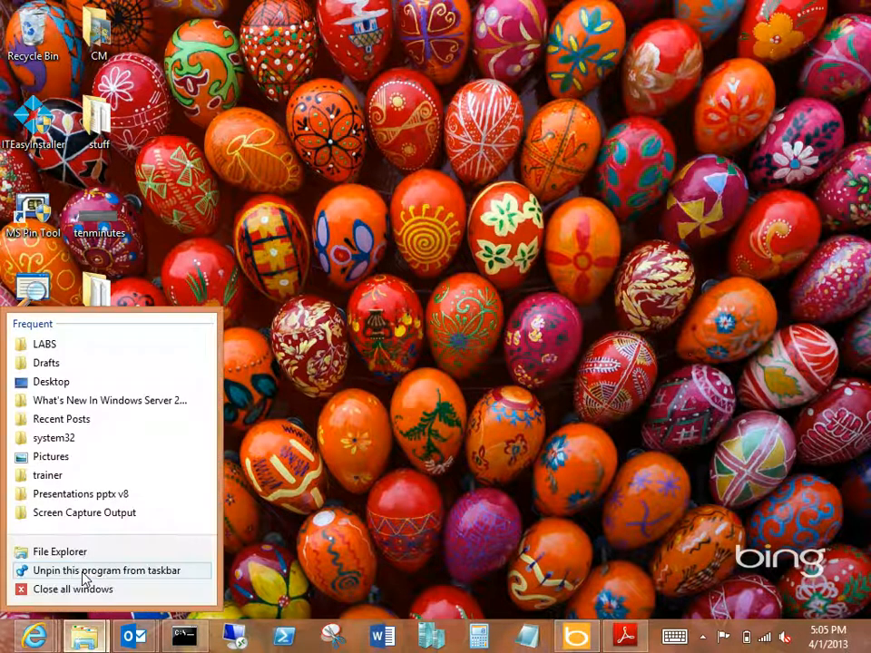
Step: Open a new File Explorer window and show the empty SDHC (D:) card
left_click(60, 551)
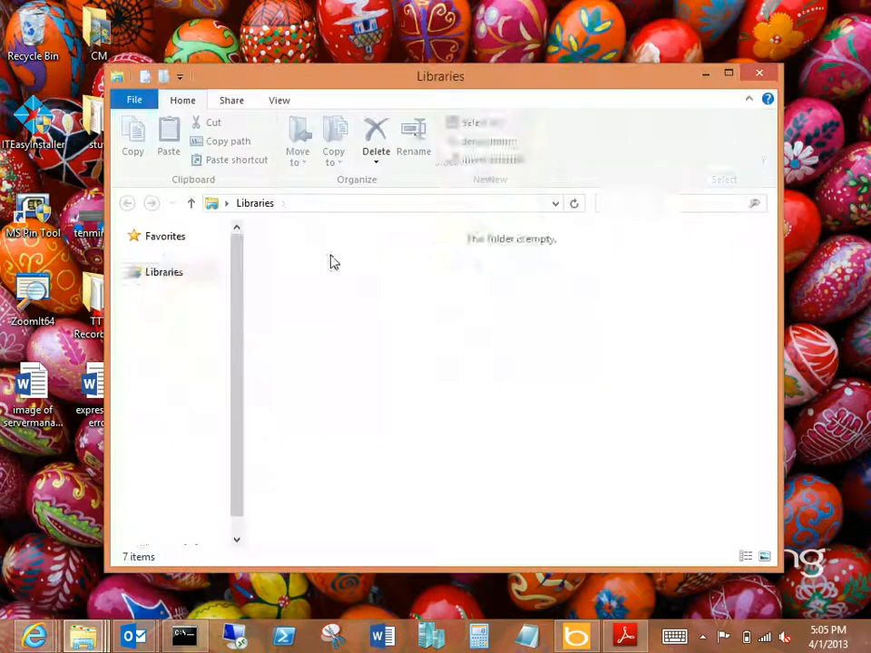
left_click(730, 72)
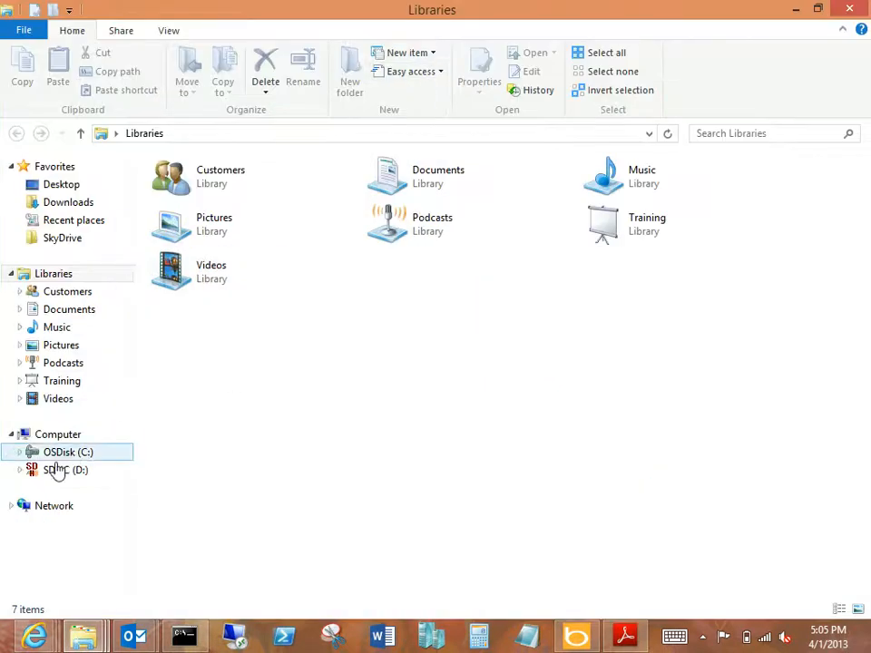
left_click(58, 470)
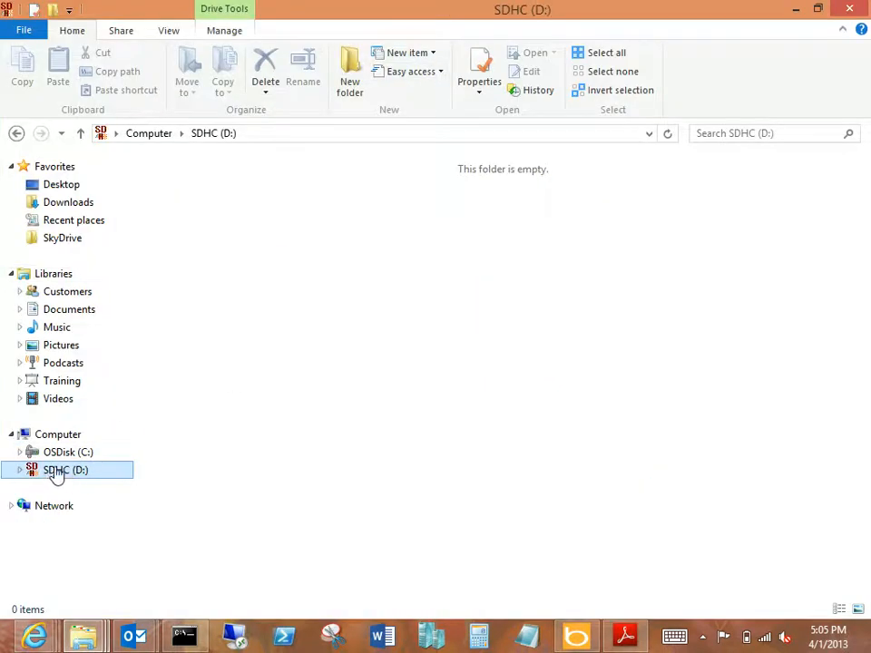
mouse_move(69, 309)
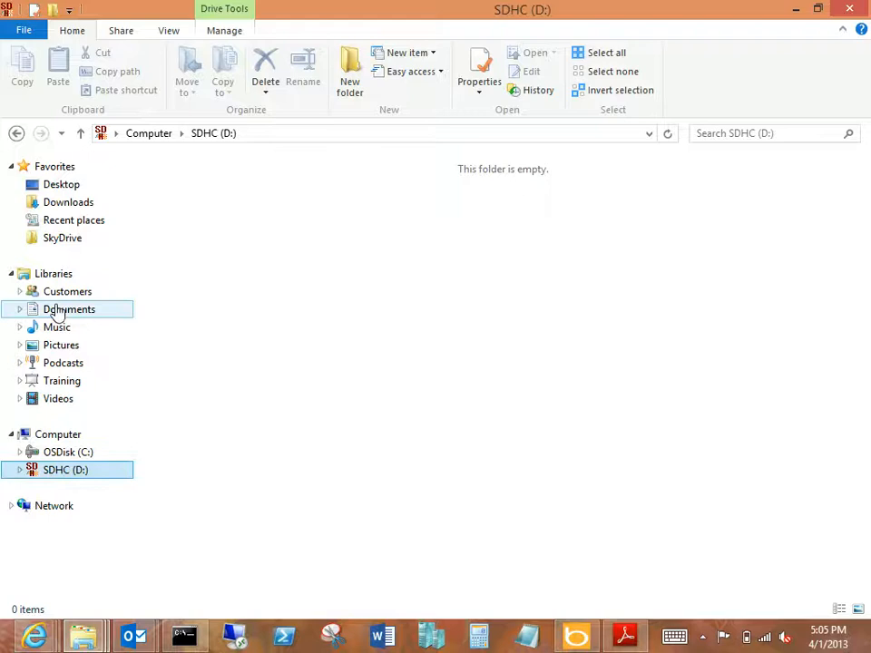
mouse_move(57, 317)
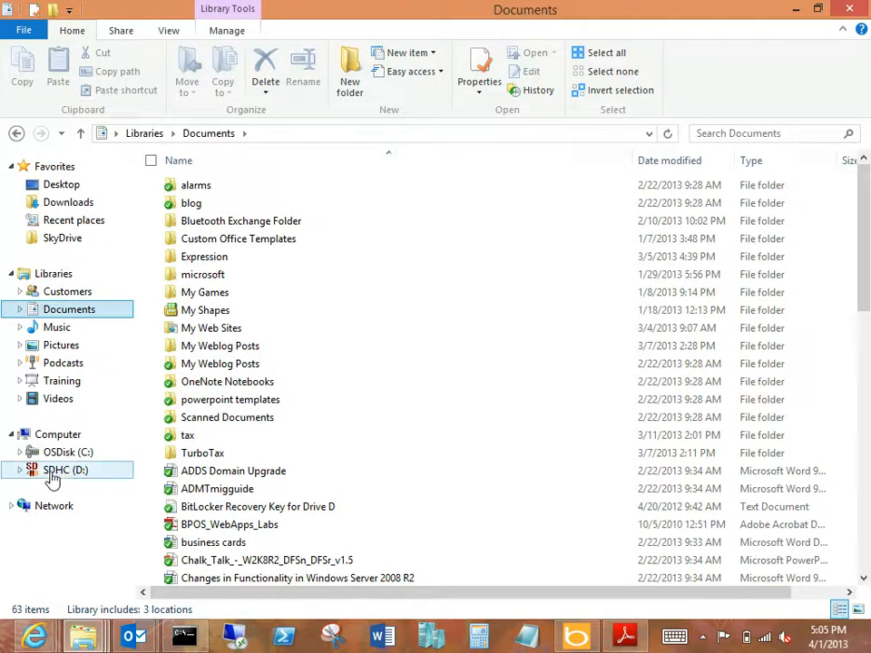
right_click(69, 309)
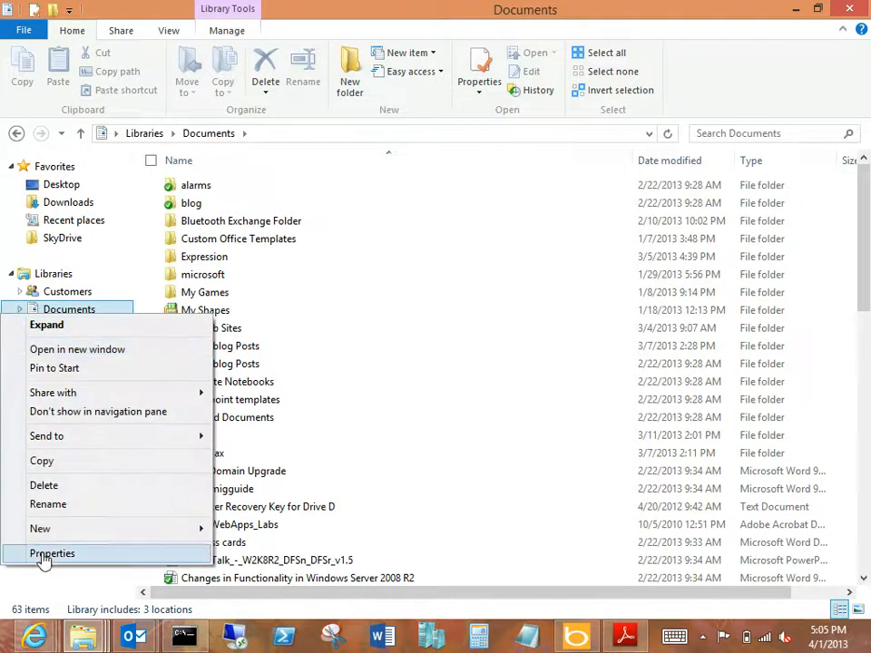
left_click(51, 554)
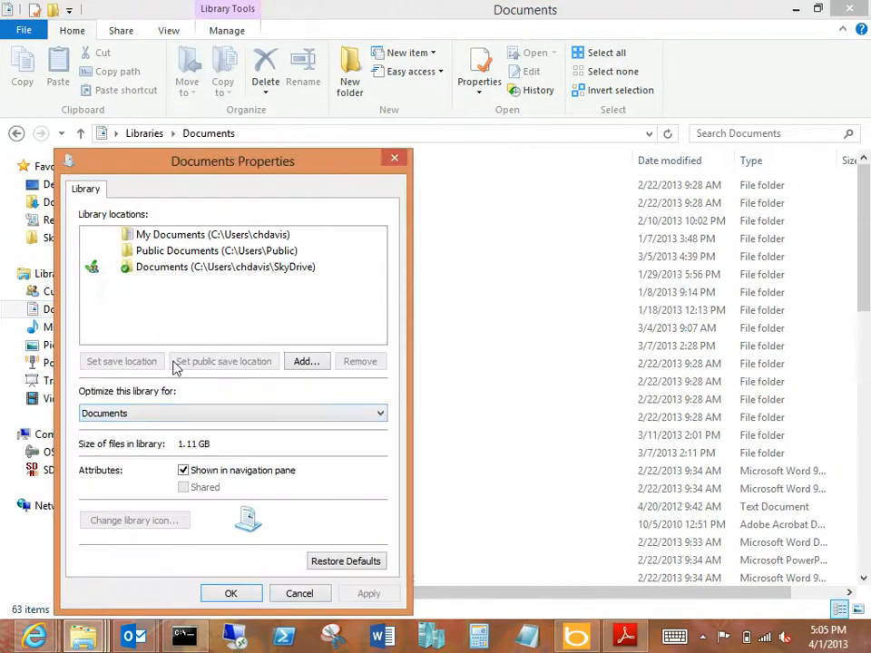
left_click(306, 361)
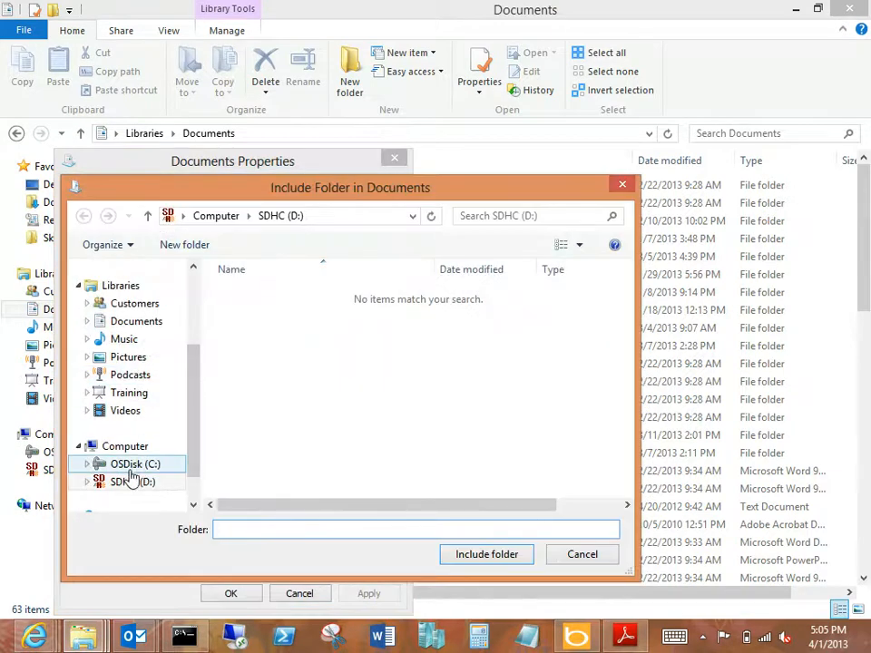
left_click(487, 555)
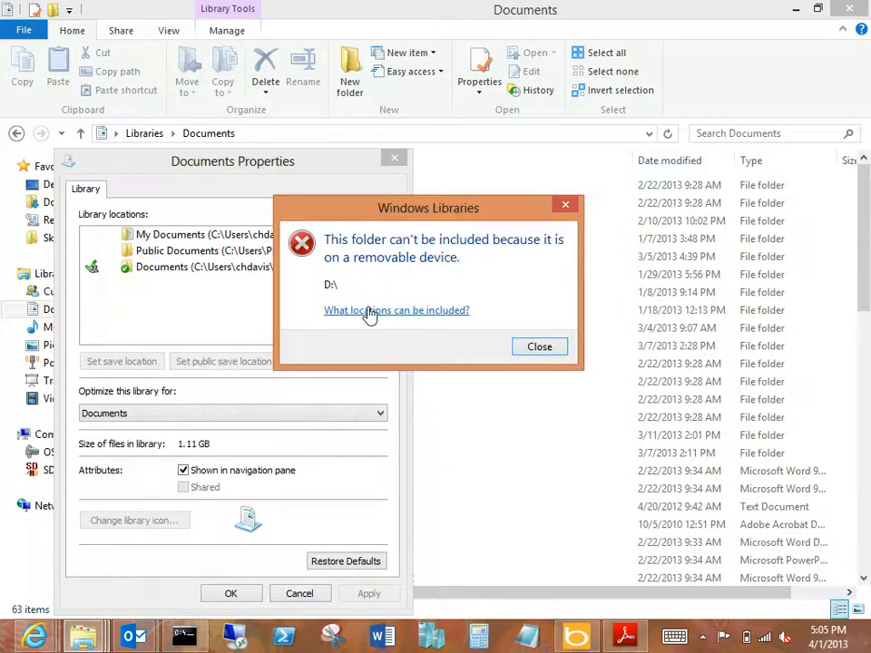
mouse_move(504, 254)
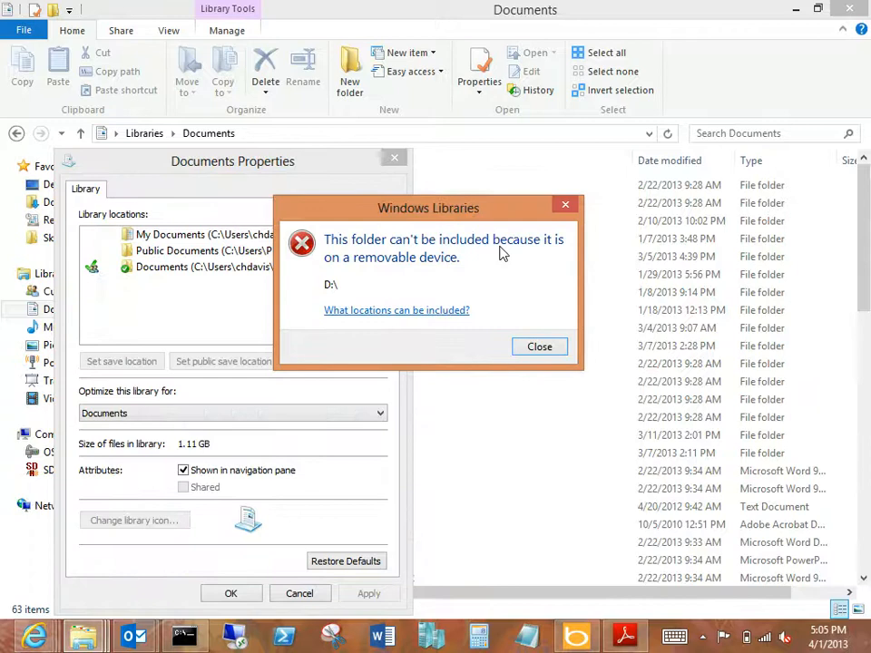
mouse_move(343, 310)
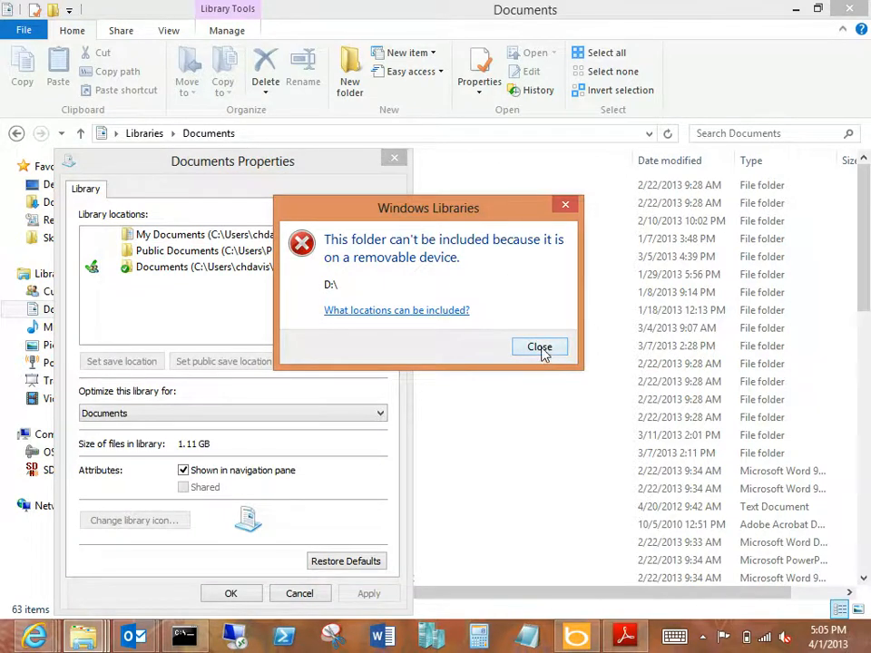
left_click(539, 347)
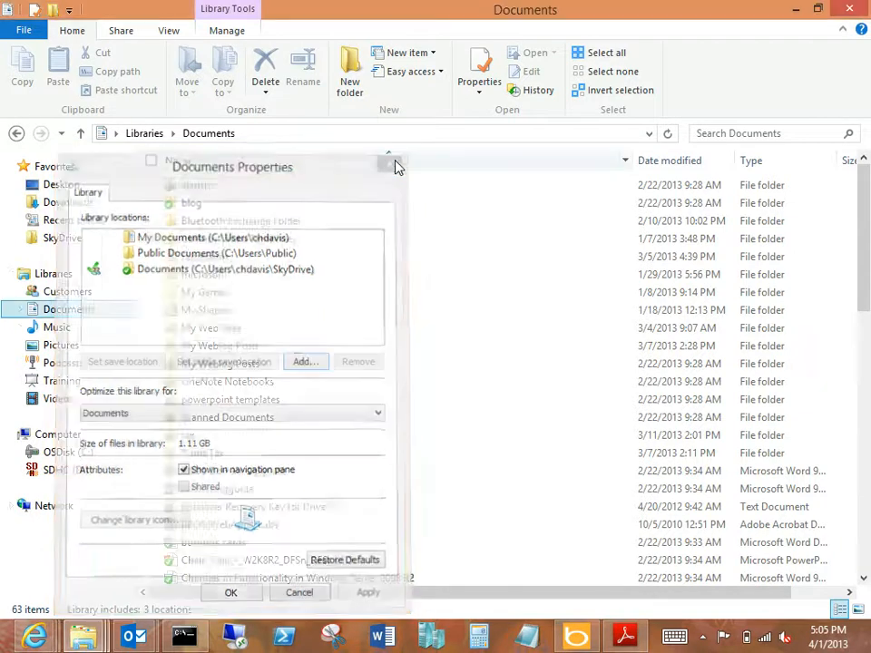
left_click(388, 167)
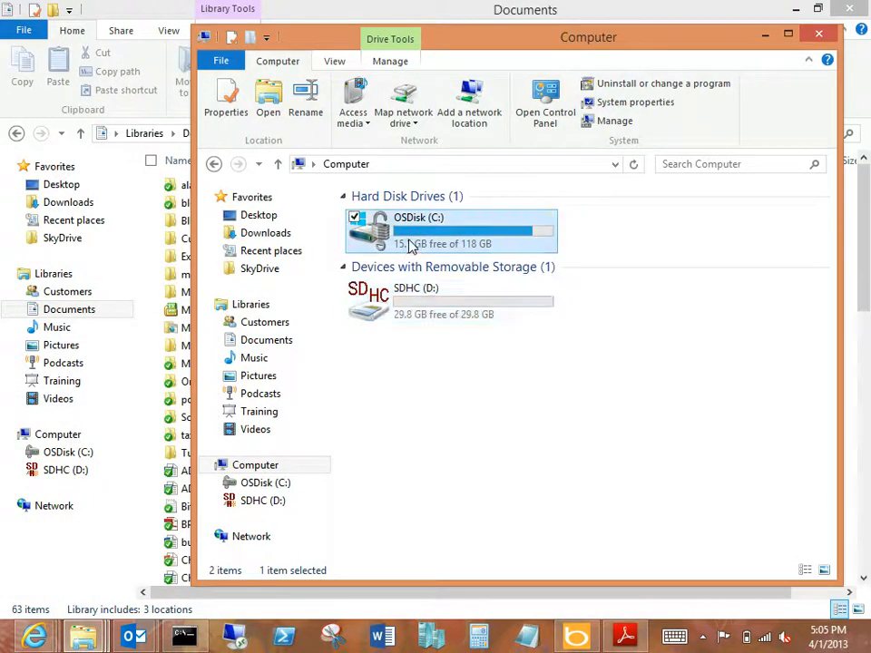
Step: Create a new folder named 'sdcard' in the user's profile folder on OSDisk (C:)
double_click(417, 227)
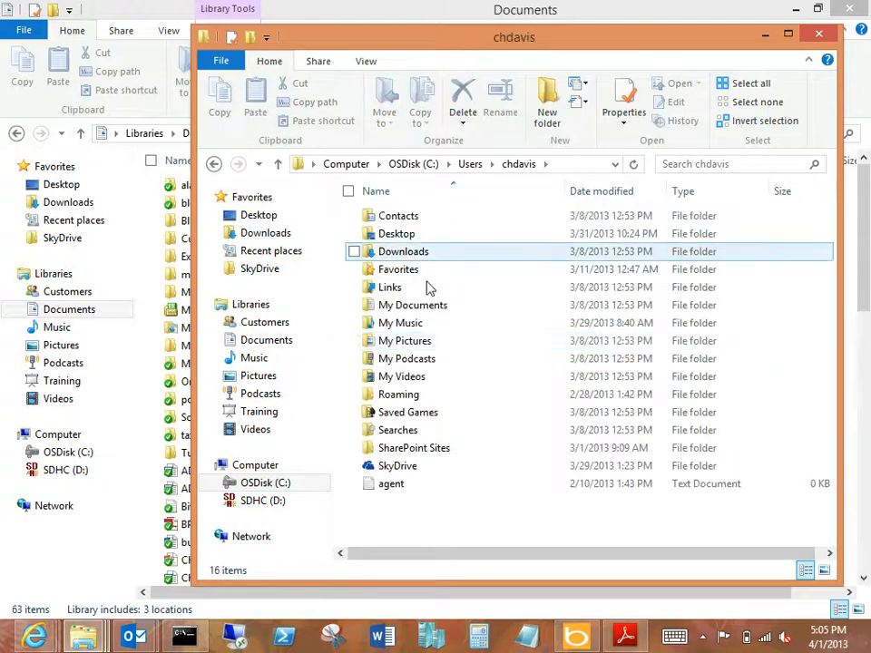
right_click(426, 287)
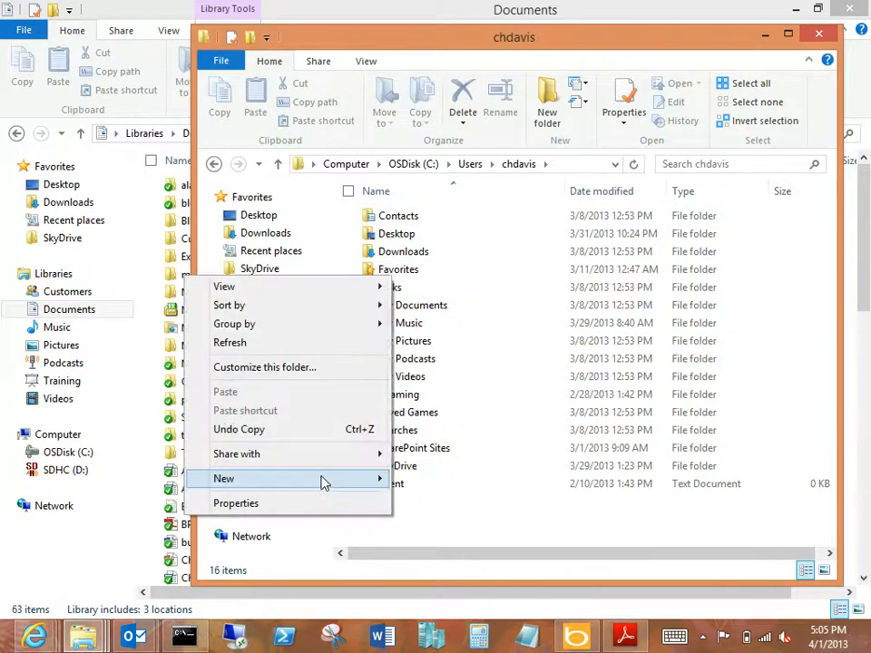
left_click(224, 479)
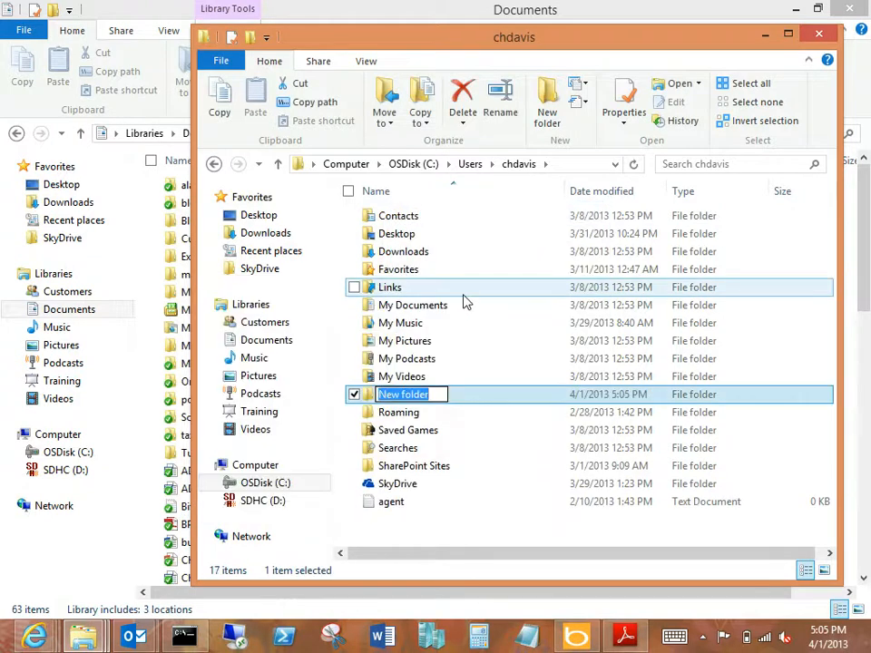
type("sdcard")
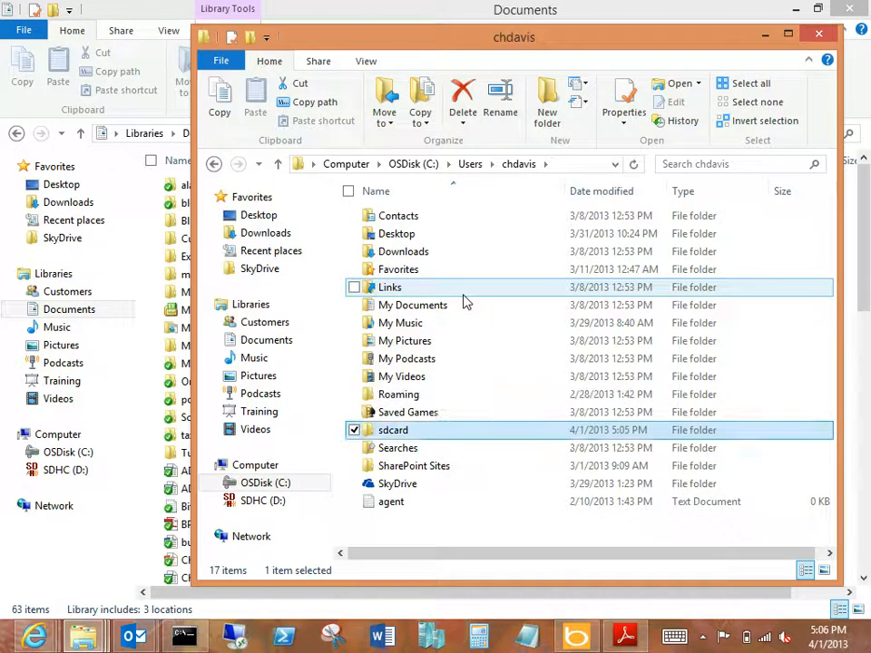
mouse_move(464, 304)
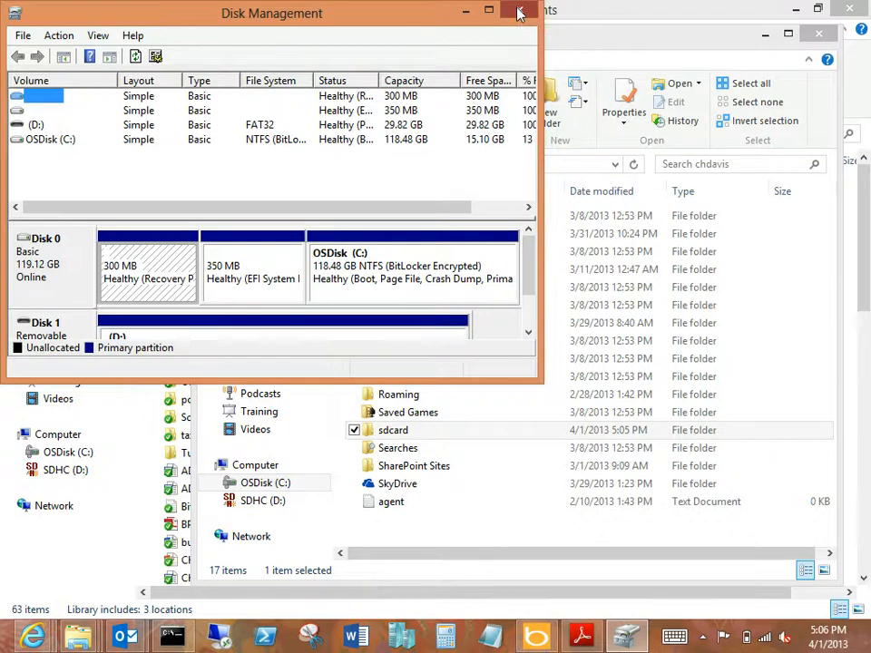
Step: Launch Disk Management from the system tools list and bring up the SD card partition's actions
left_click(519, 13)
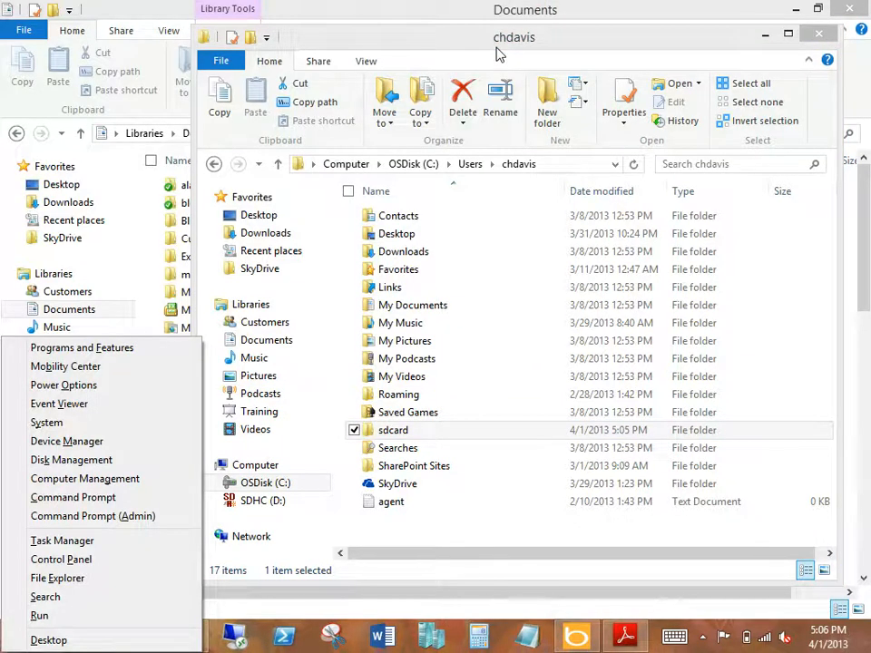
left_click(71, 461)
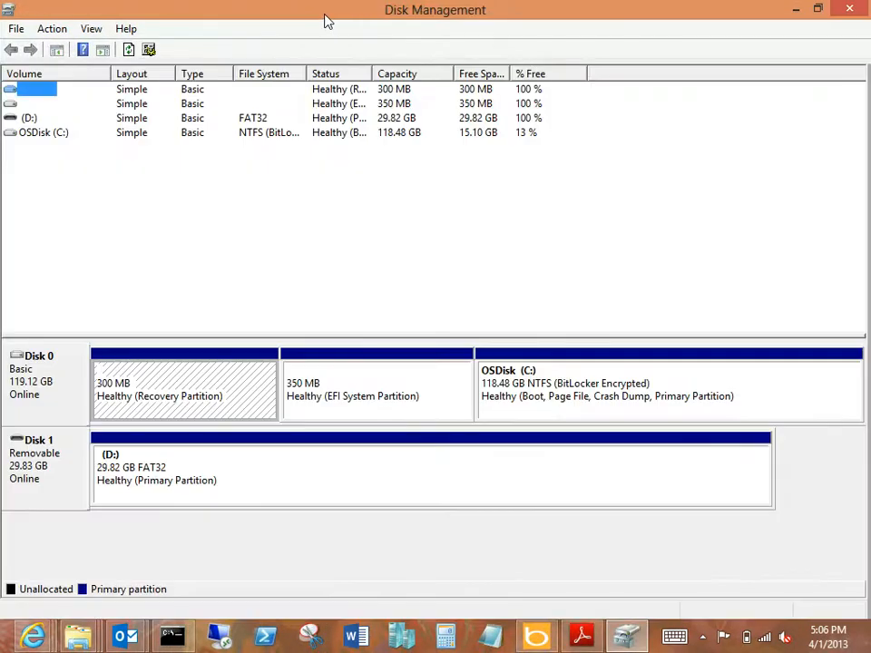
mouse_move(283, 189)
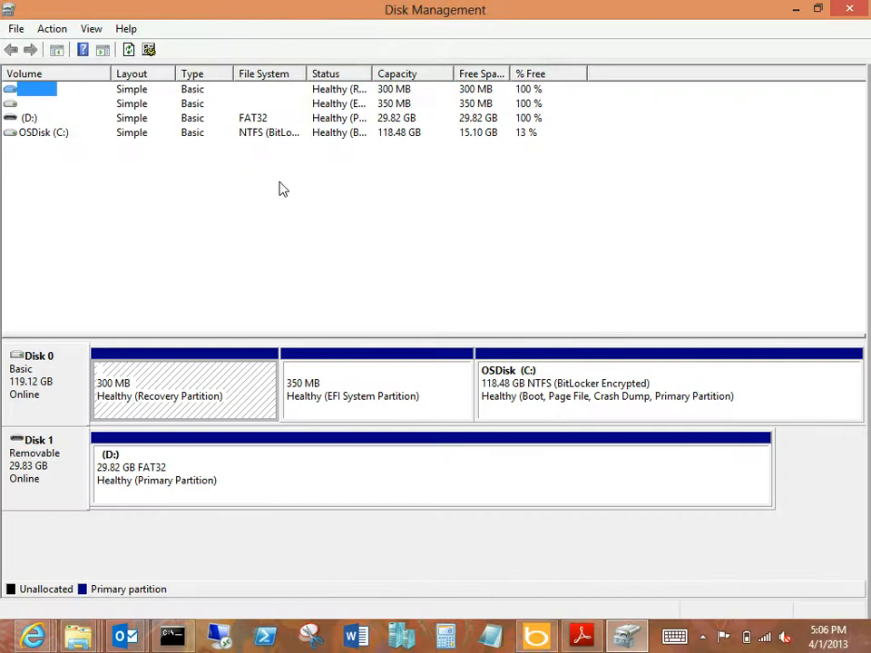
right_click(181, 472)
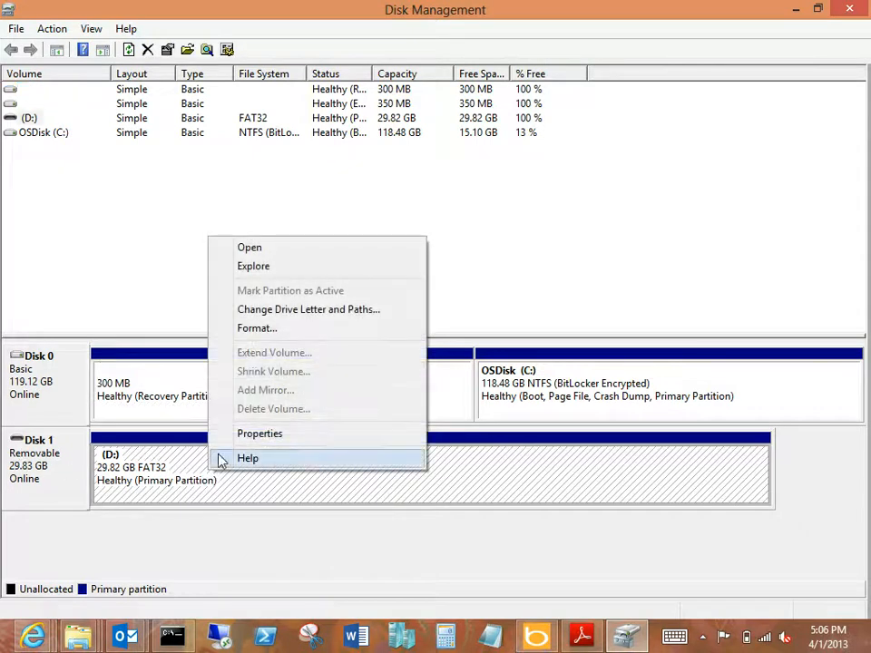
mouse_move(265, 318)
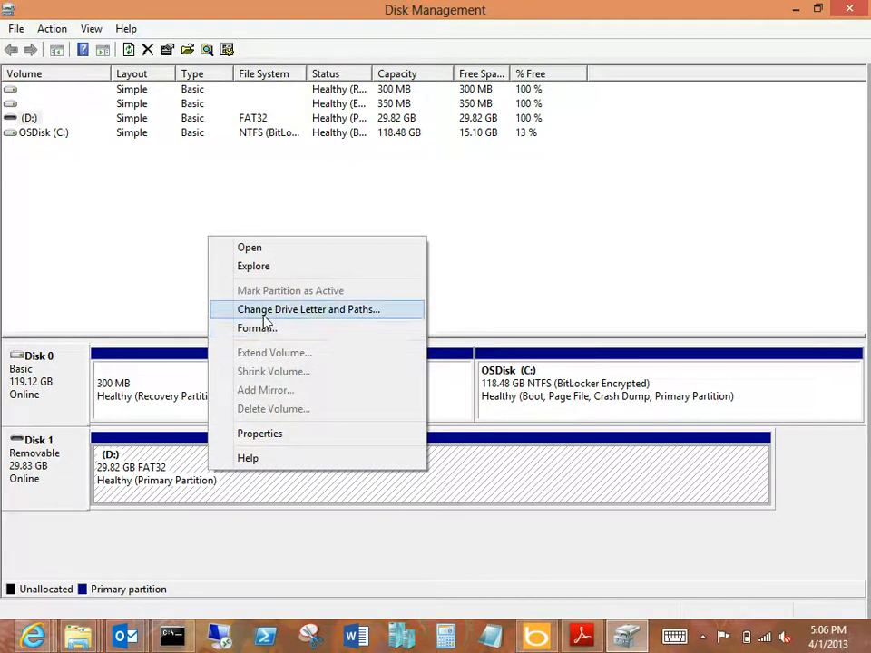
mouse_move(143, 479)
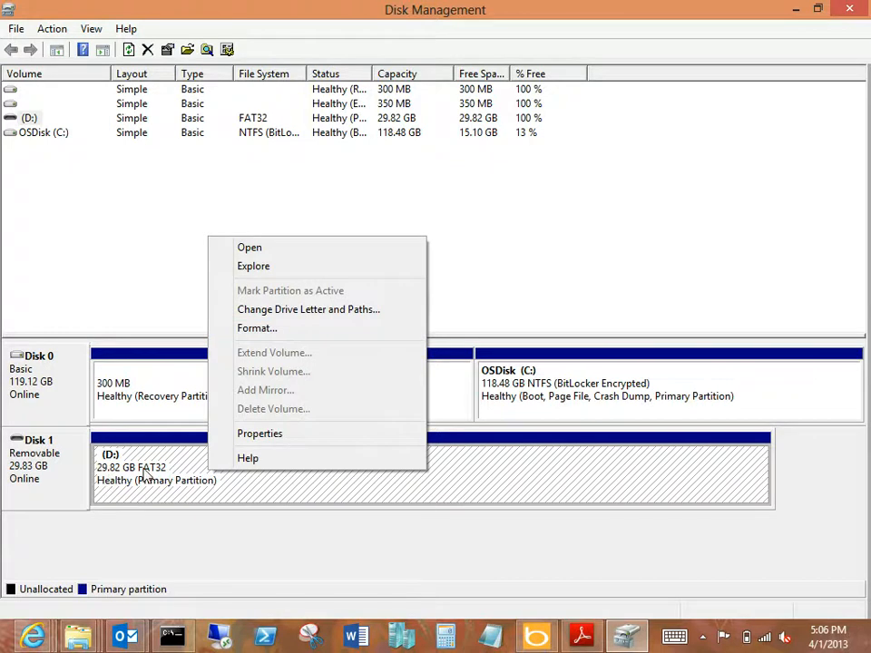
Step: Remove the D: drive letter from the SD card volume and confirm
left_click(65, 482)
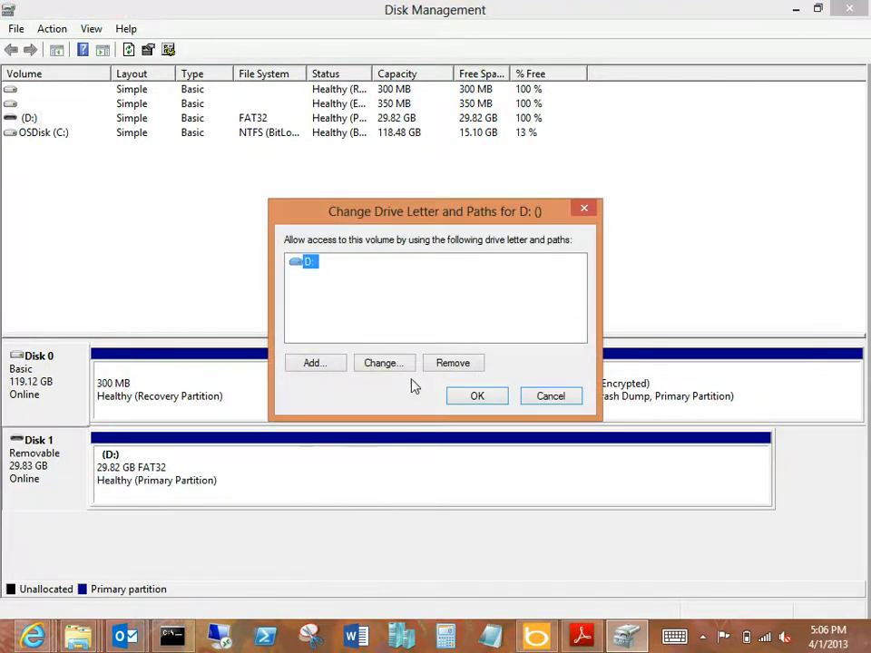
left_click(453, 363)
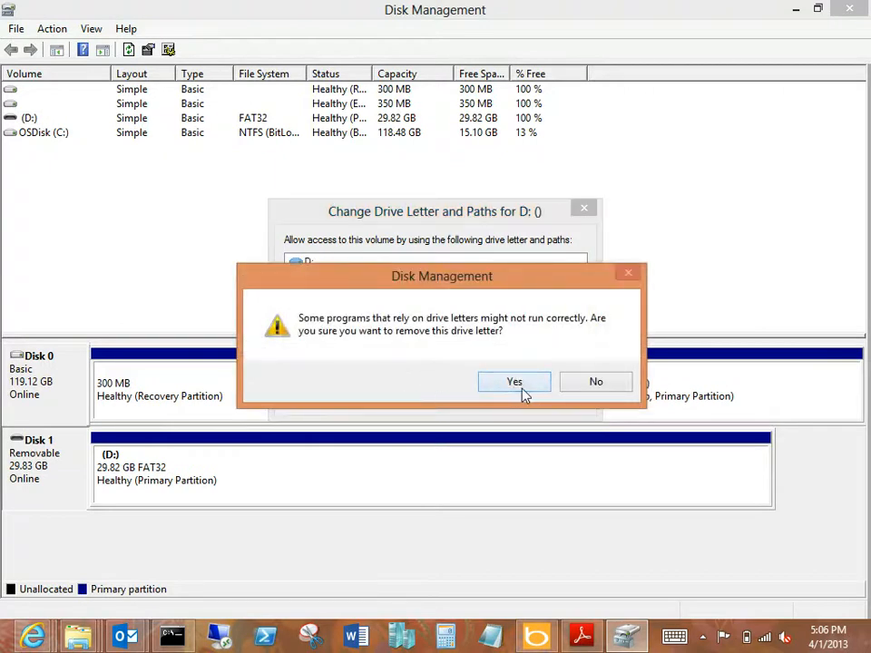
left_click(514, 381)
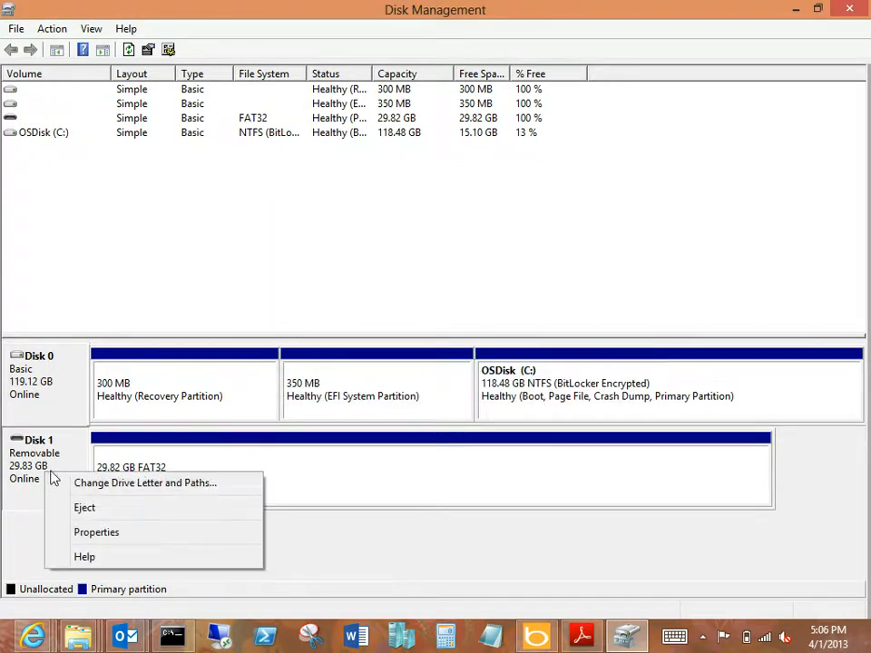
Step: Start adding a mount path and browse the C:\Users folder tree for an empty NTFS folder
left_click(149, 482)
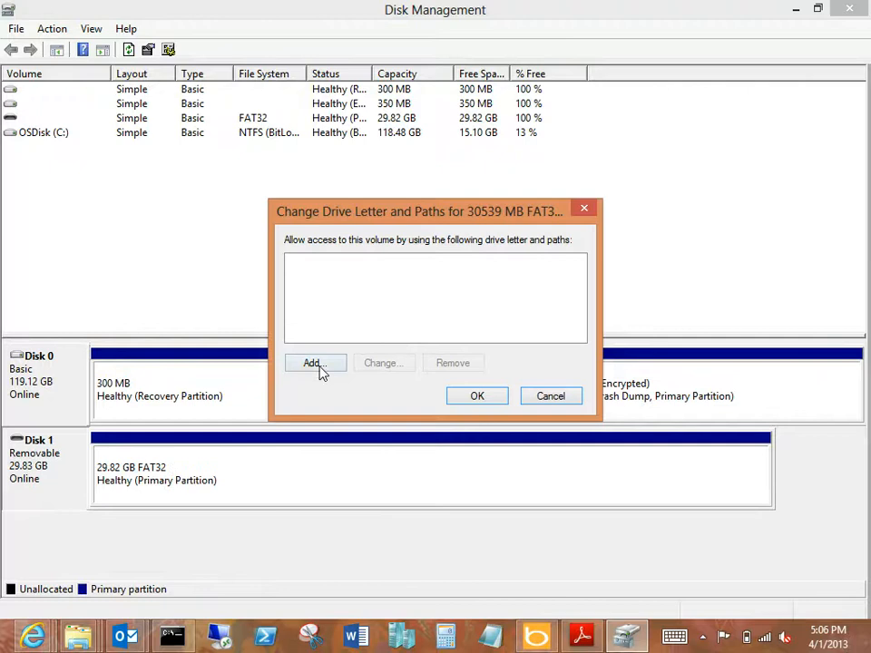
left_click(312, 363)
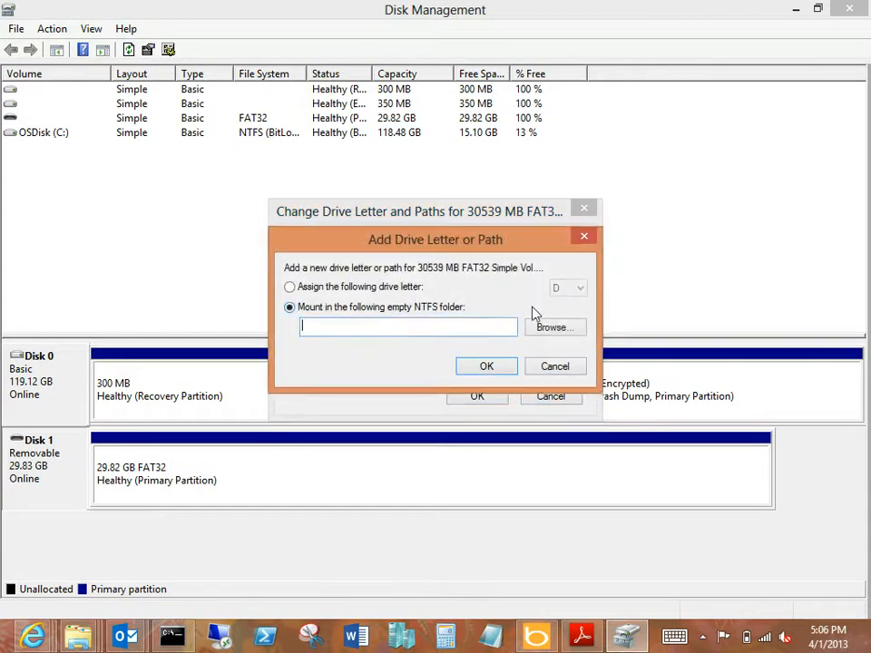
left_click(553, 327)
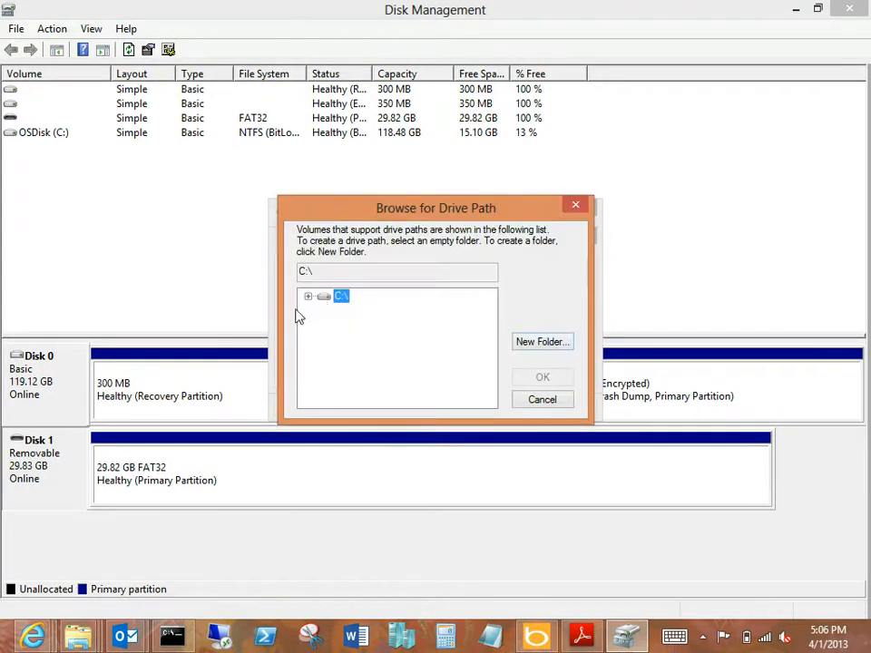
left_click(309, 296)
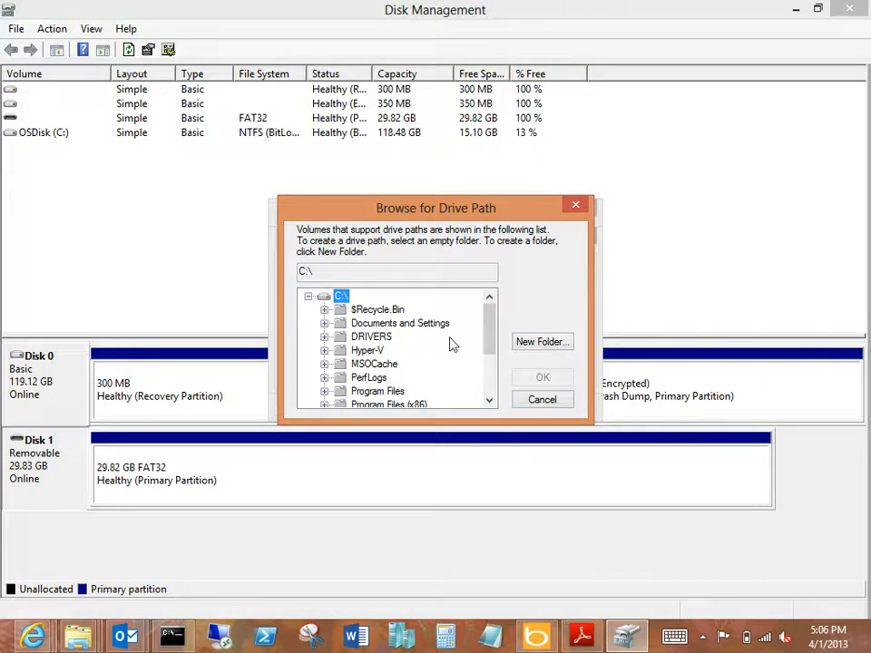
scroll("down", 3)
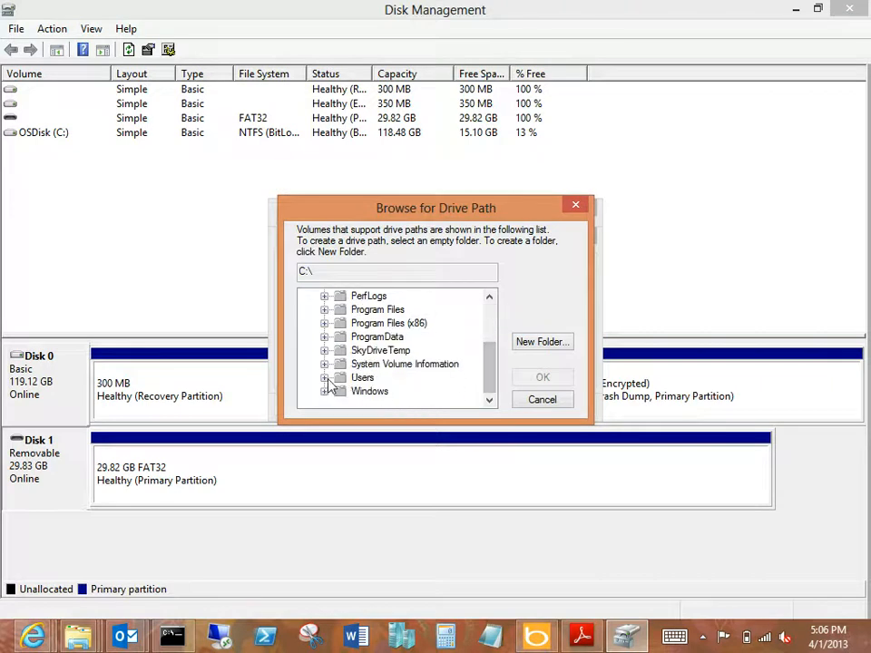
left_click(324, 377)
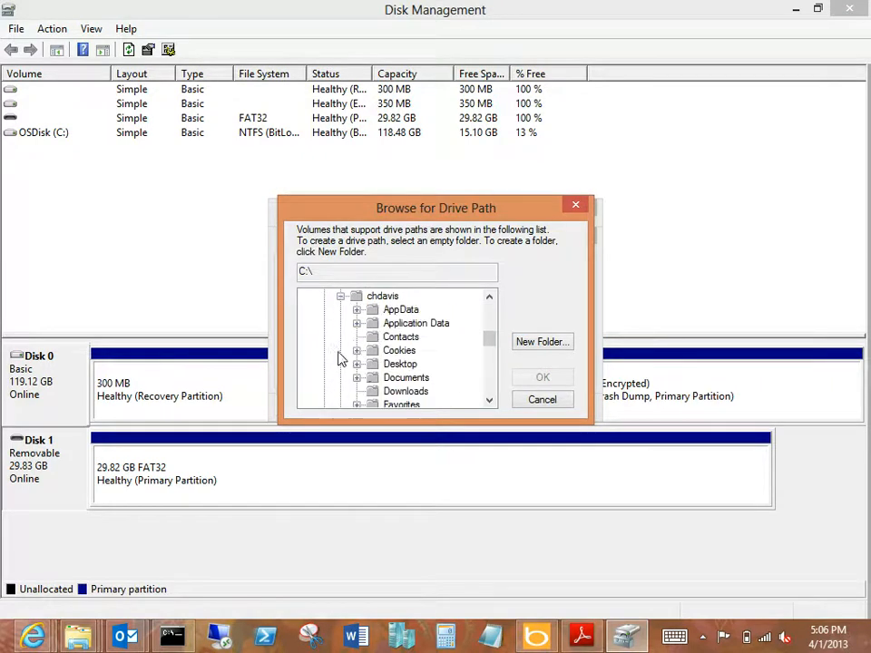
Step: Mount the SD card volume in the sdcard folder of the user profile
scroll("down", 3)
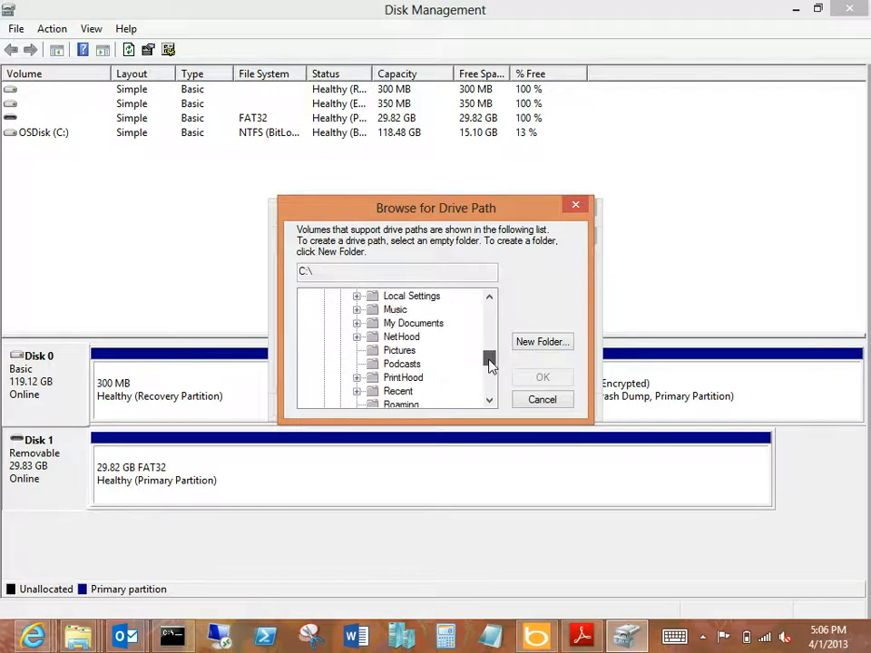
left_click(396, 363)
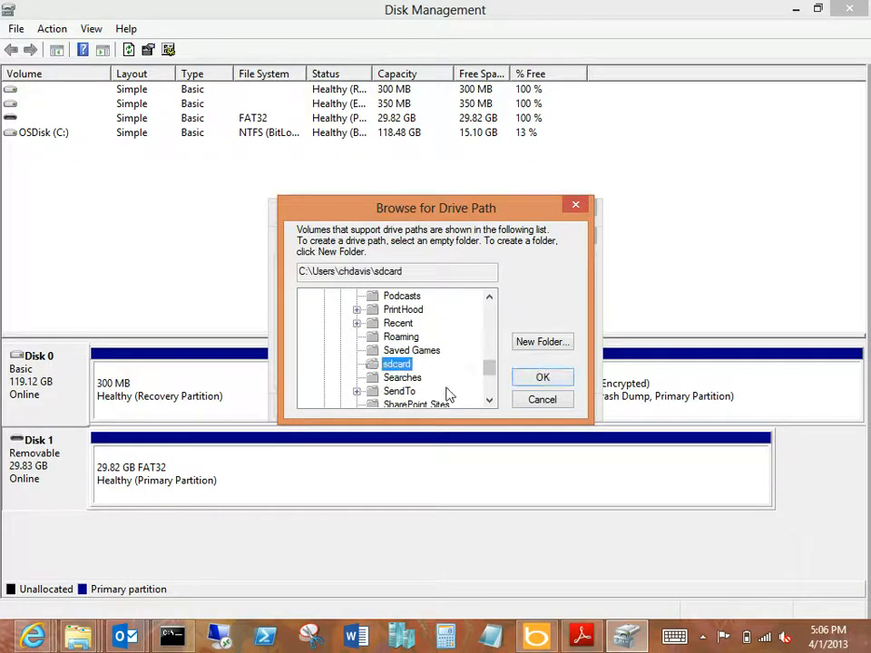
left_click(543, 376)
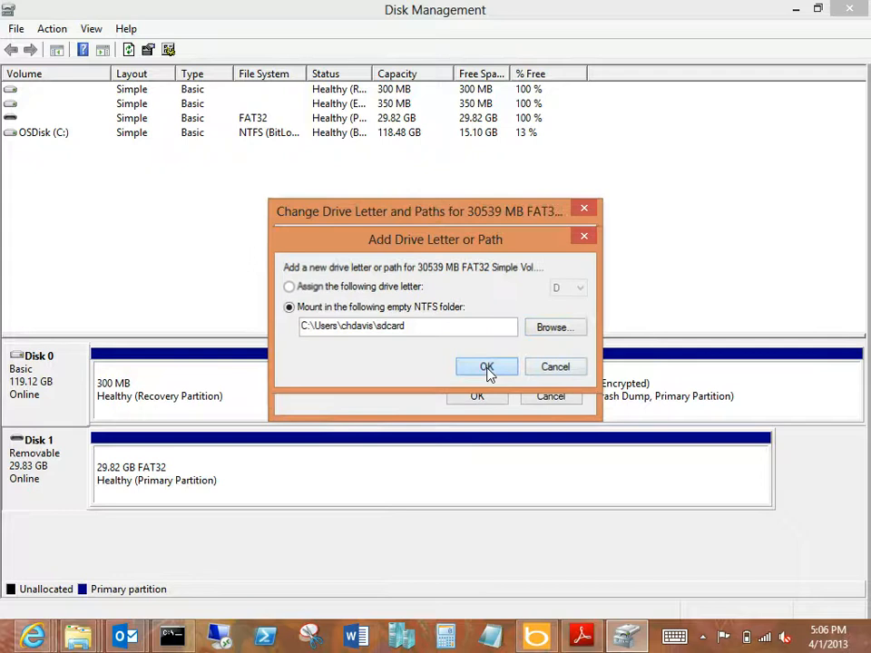
left_click(486, 367)
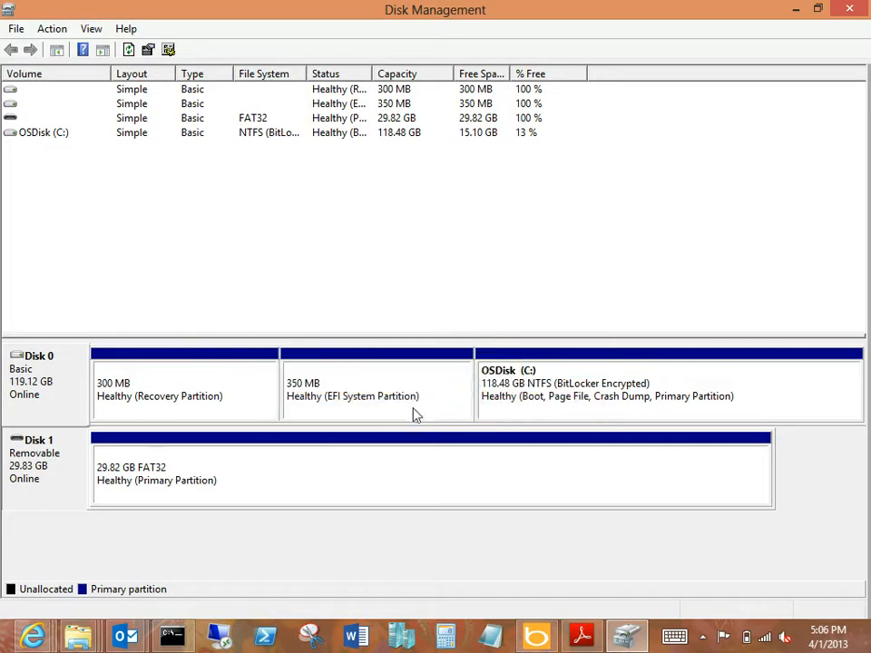
mouse_move(89, 472)
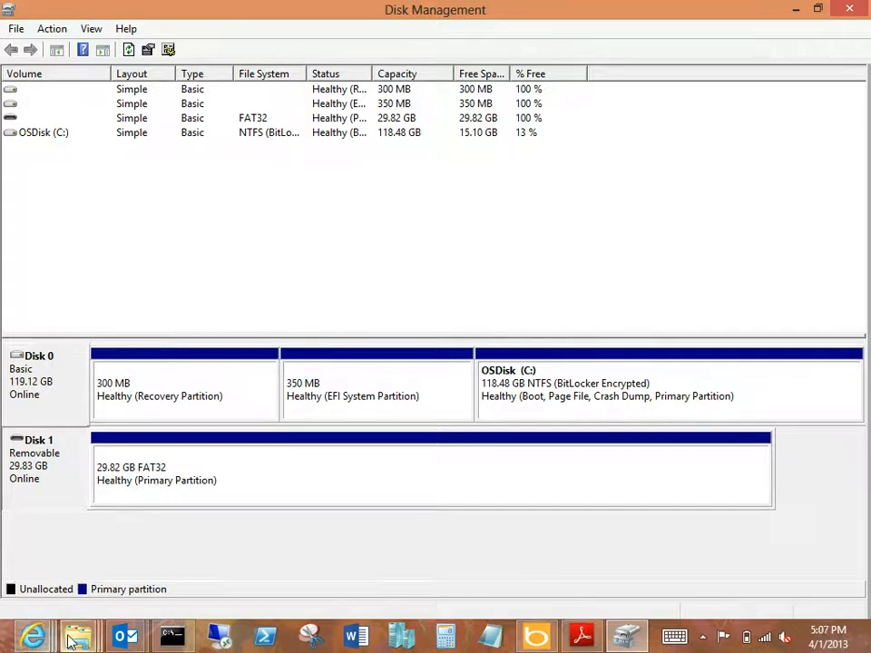
mouse_move(75, 639)
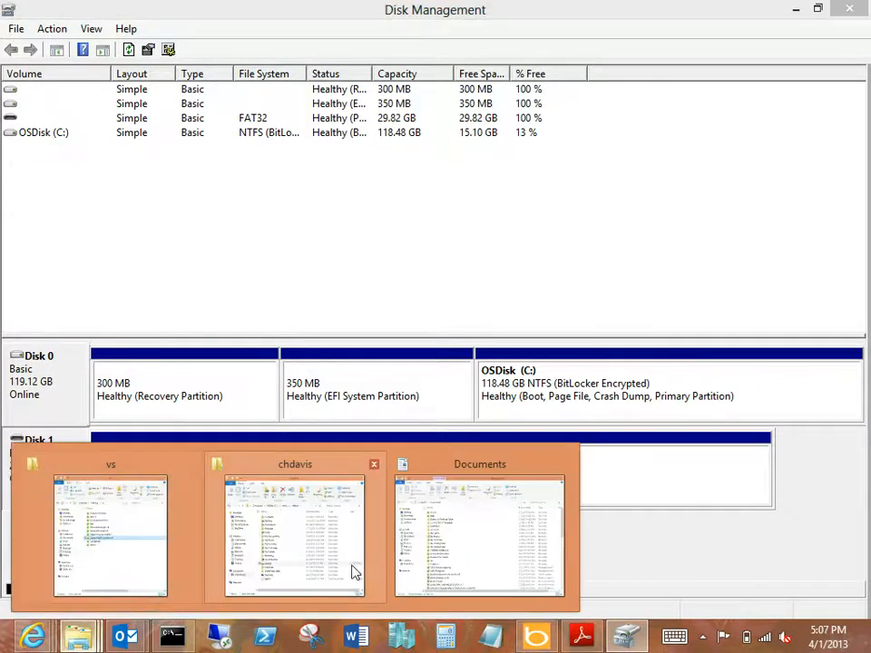
Step: Verify the mounted sdcard folder opens empty, return to the profile and bring up a library's options
left_click(294, 530)
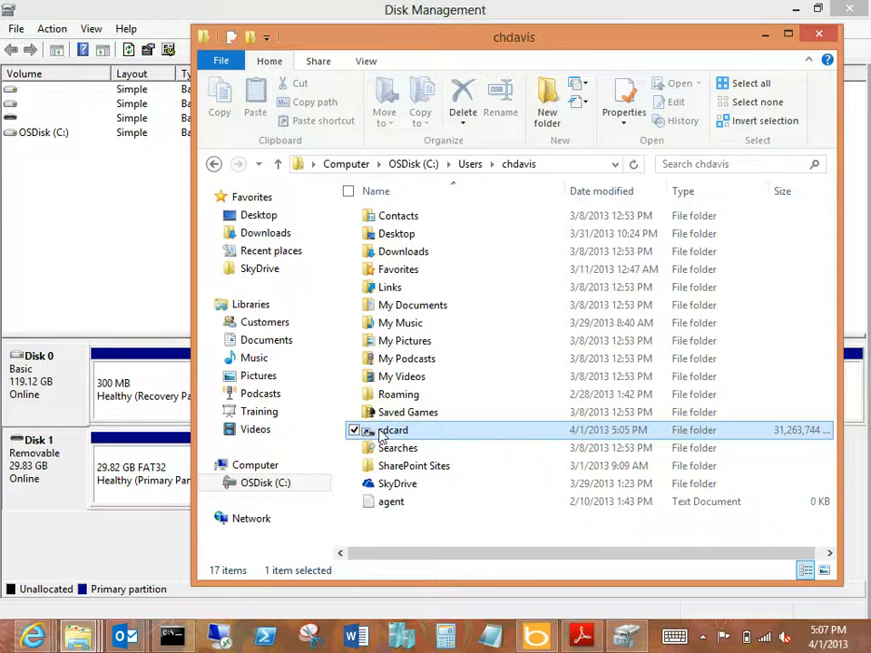
double_click(392, 430)
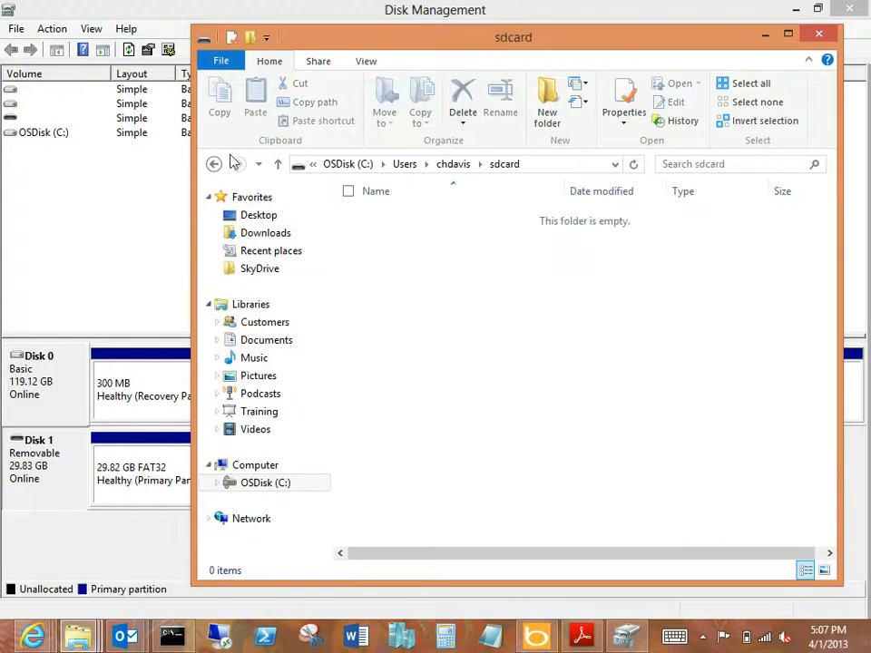
left_click(214, 164)
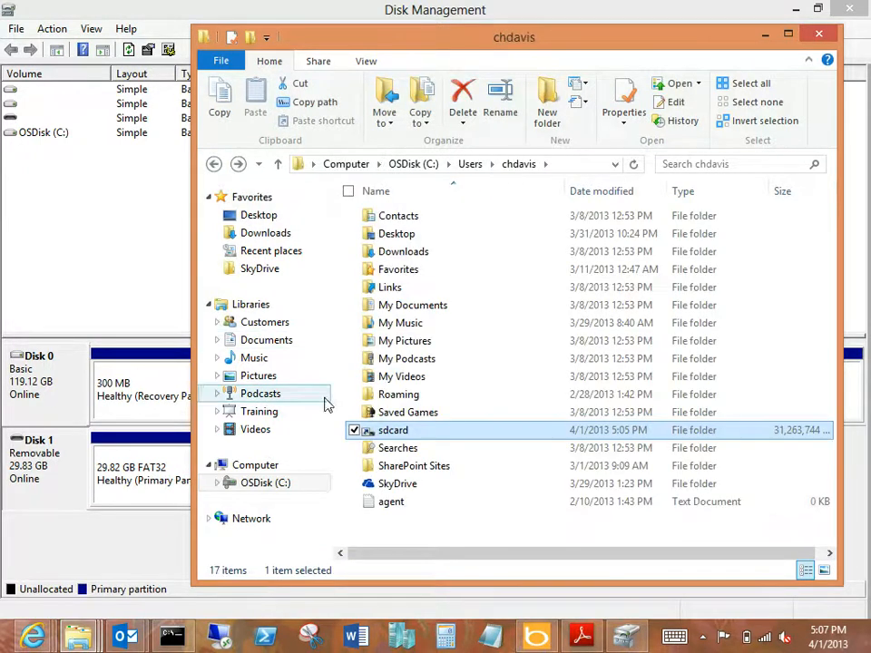
mouse_move(259, 410)
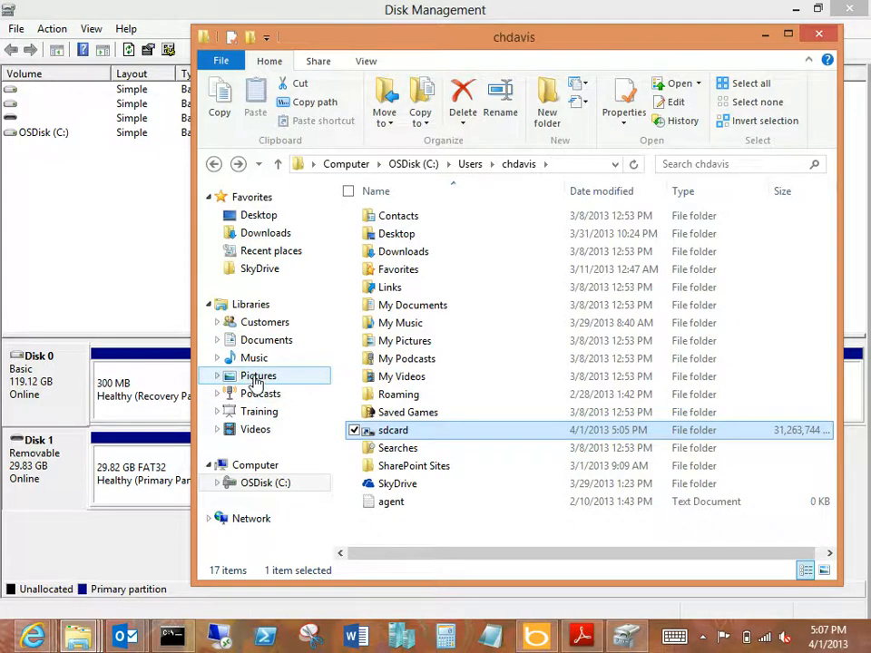
right_click(257, 375)
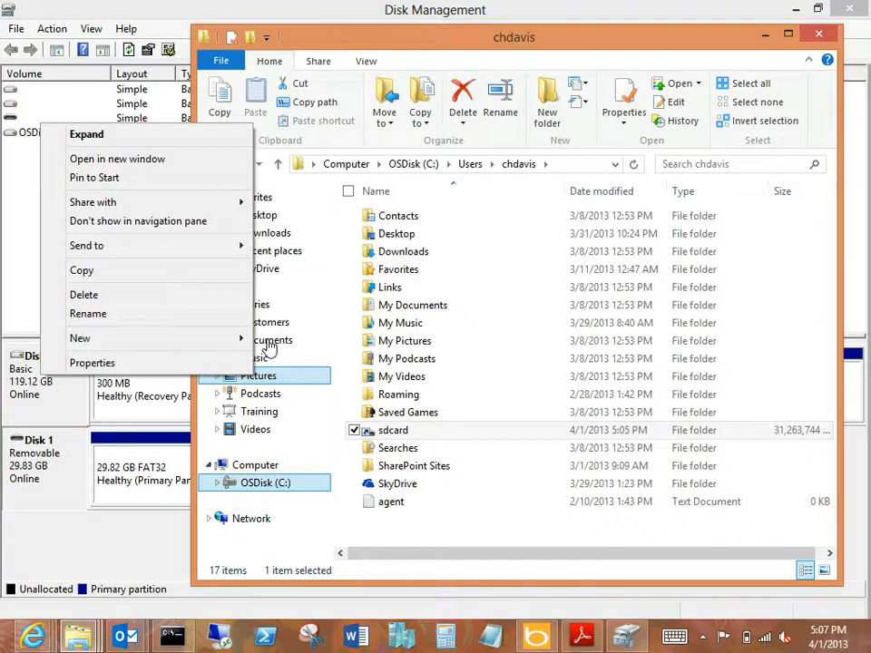
Step: Include the sdcard folder as a location of the Documents library
left_click(272, 339)
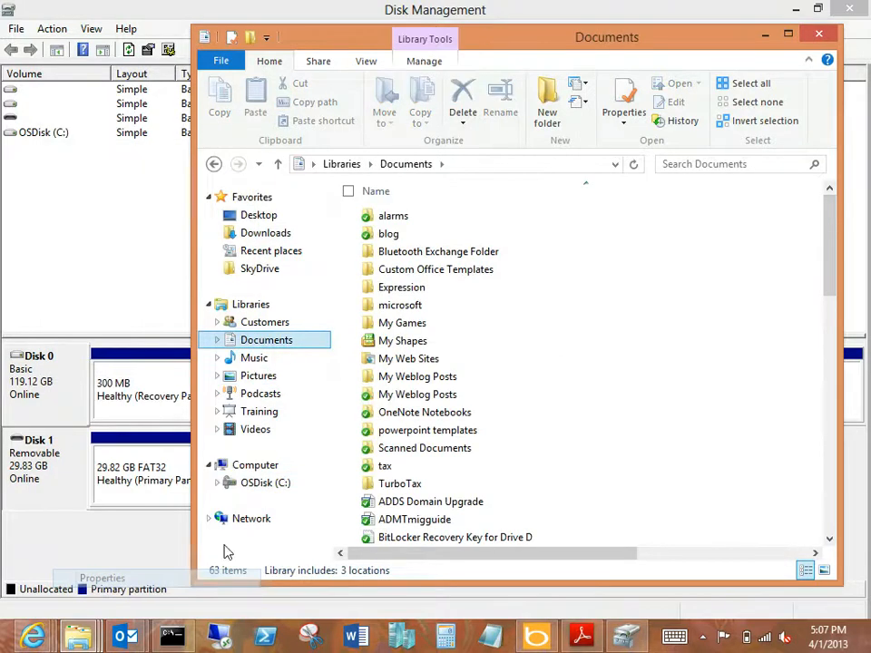
left_click(622, 101)
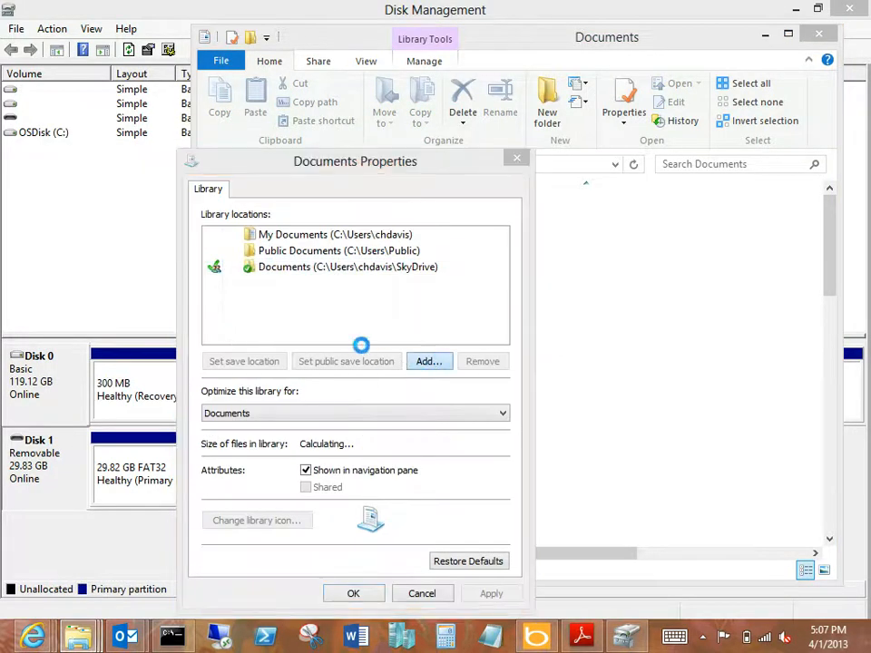
left_click(429, 361)
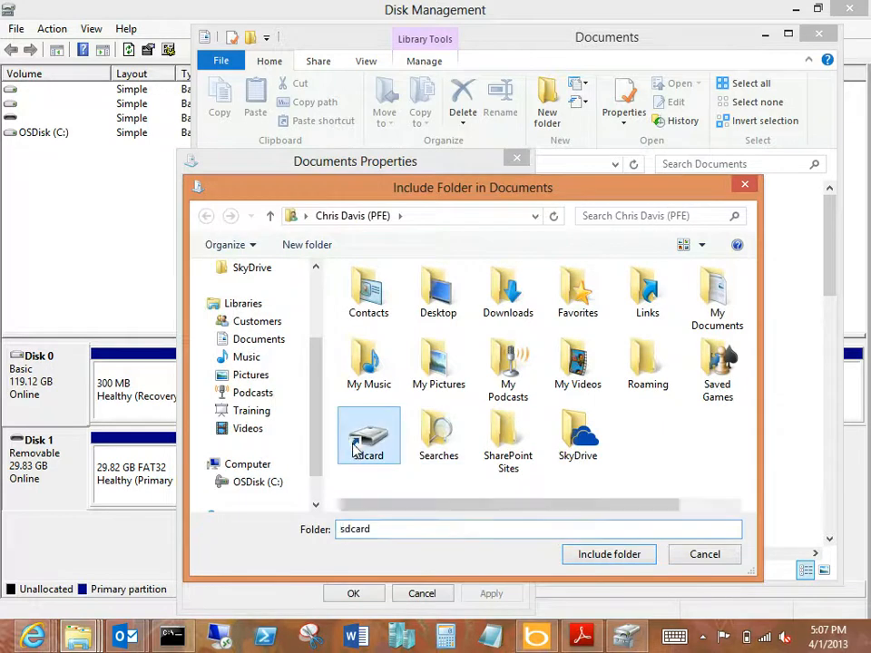
left_click(608, 555)
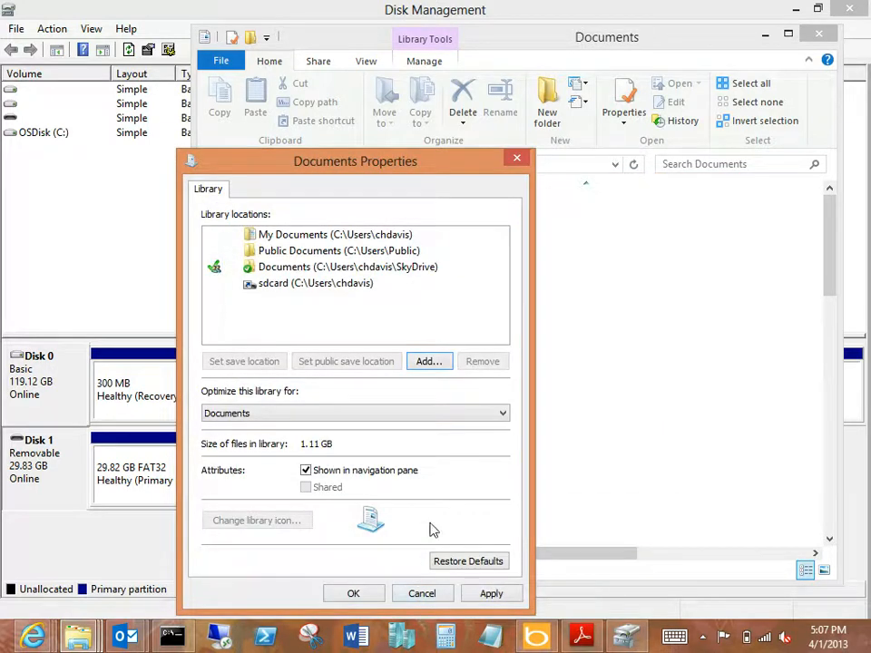
Step: Make sdcard the Documents library's default save location and confirm
left_click(315, 283)
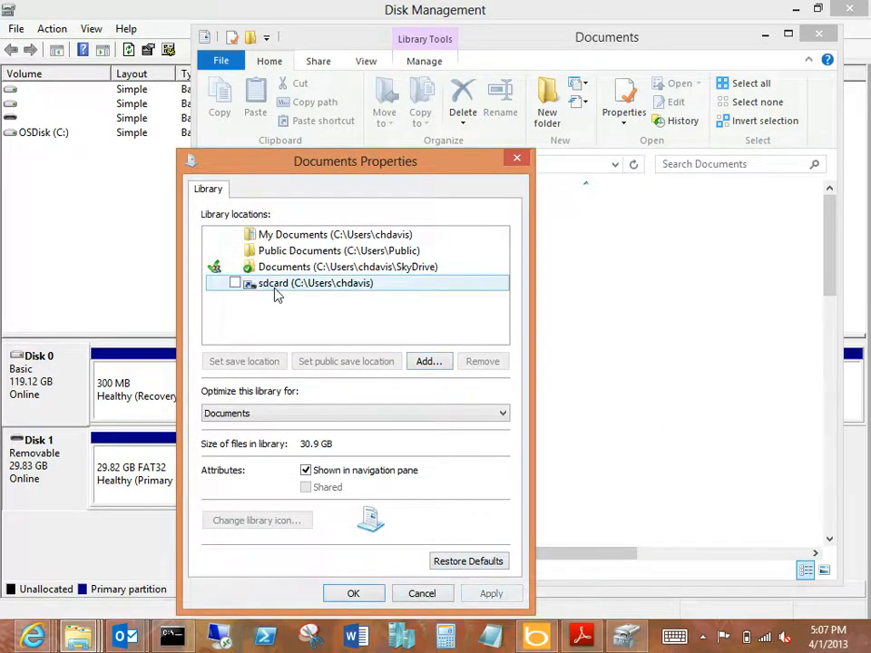
left_click(234, 283)
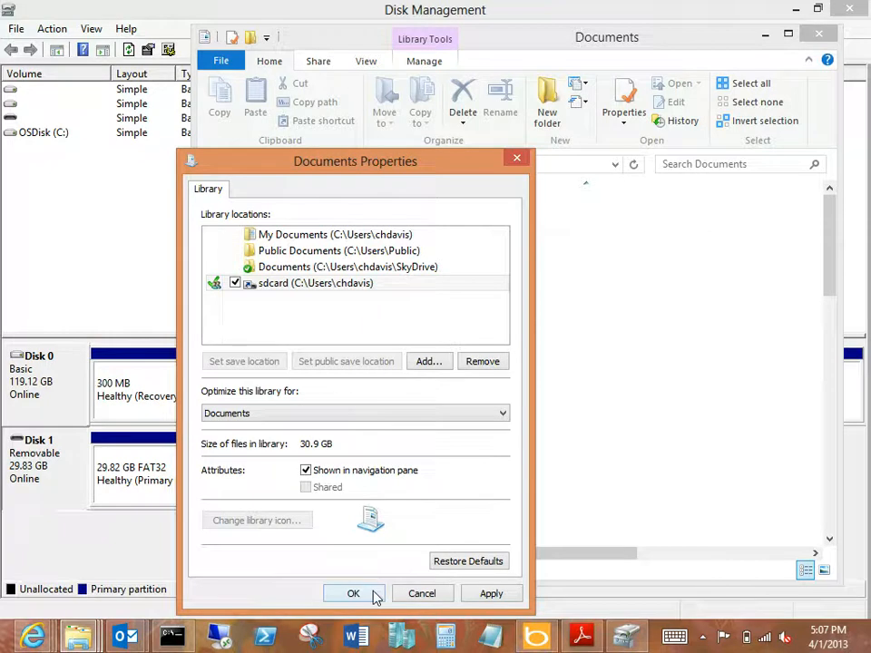
left_click(352, 594)
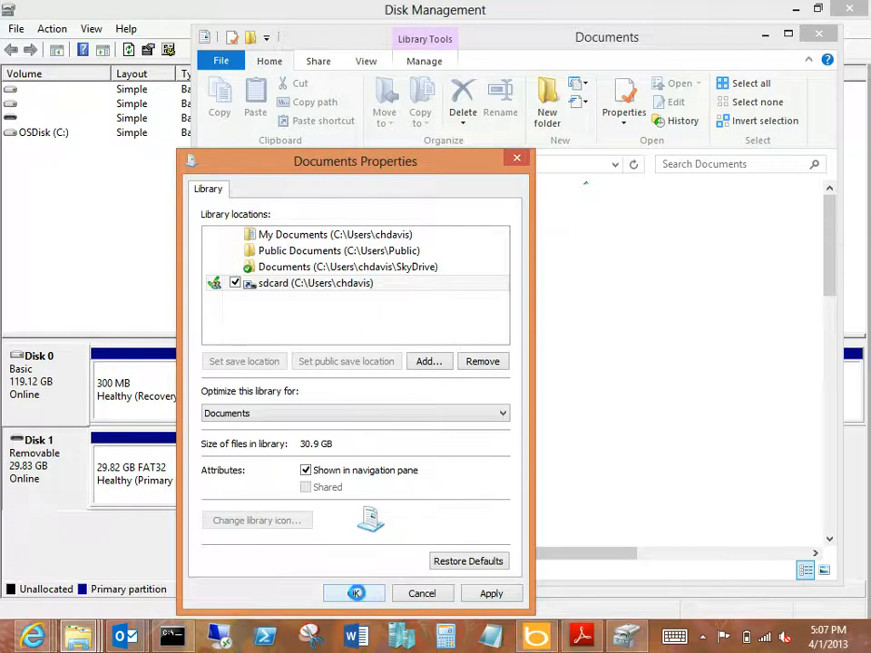
left_click(354, 594)
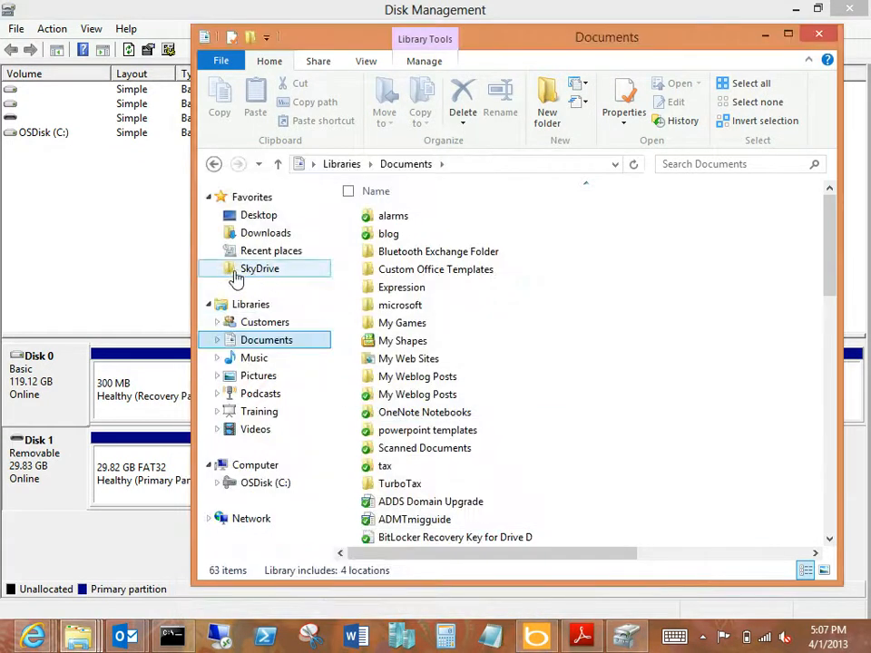
left_click(265, 323)
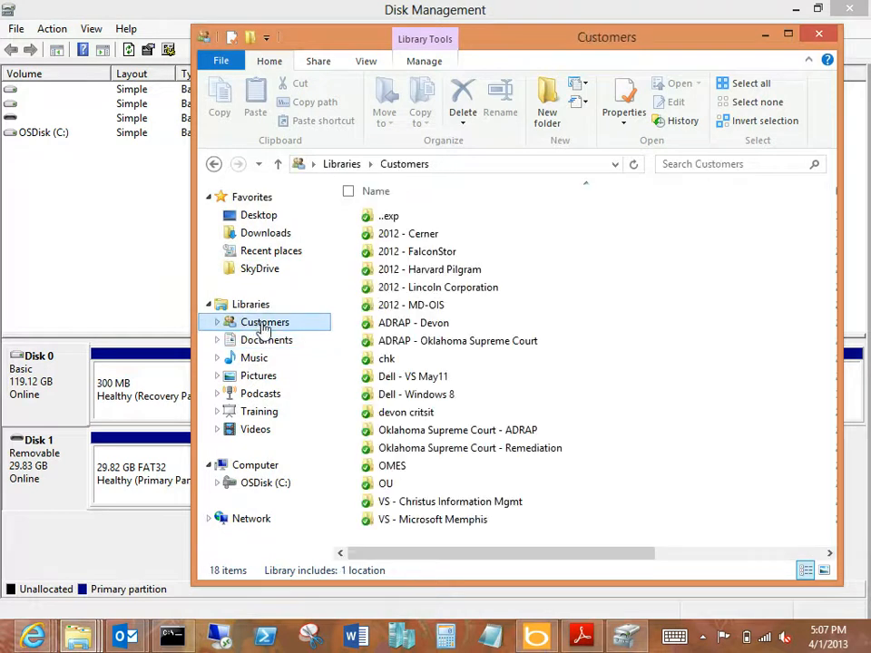
left_click(267, 340)
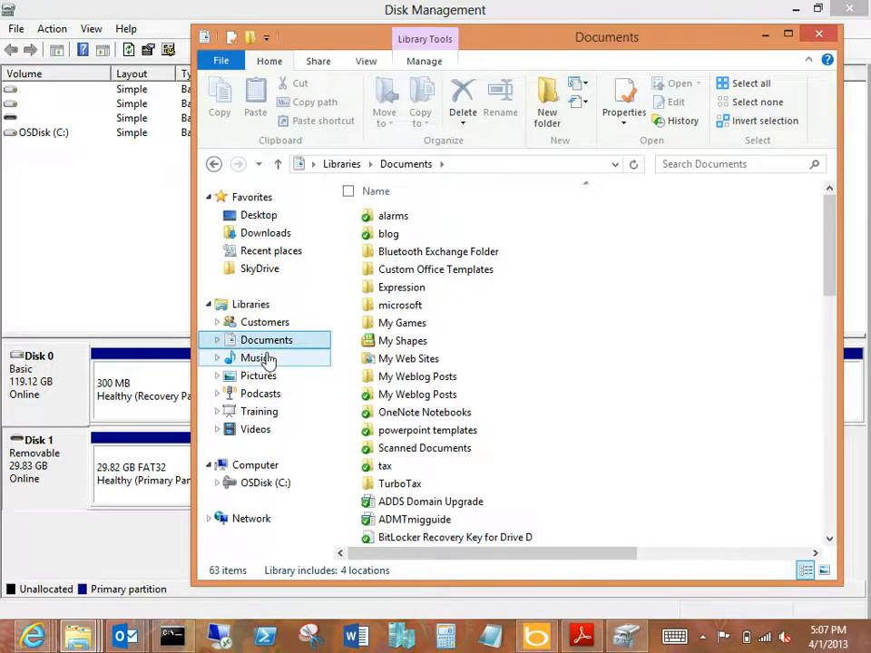
right_click(265, 339)
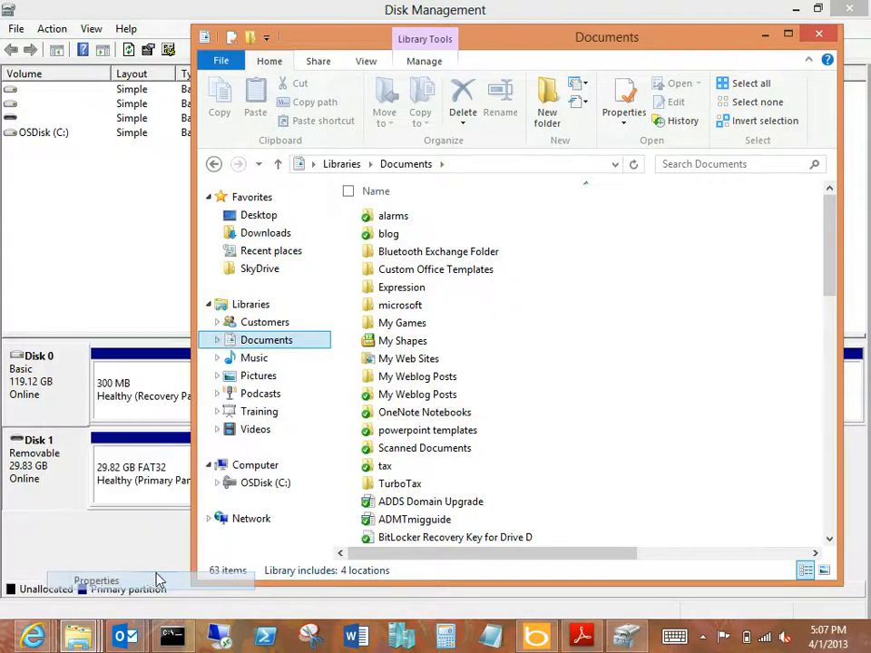
left_click(94, 581)
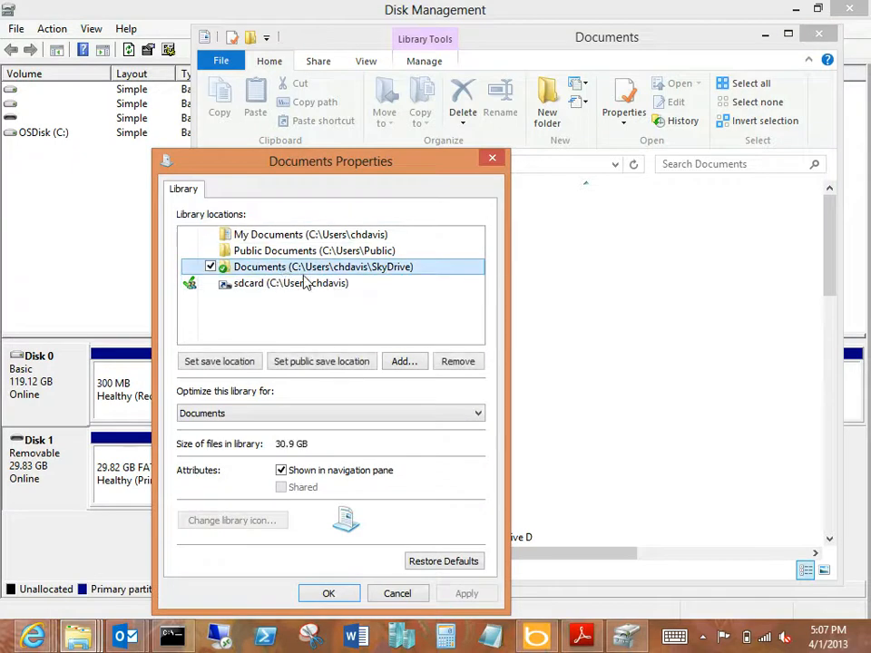
mouse_move(327, 272)
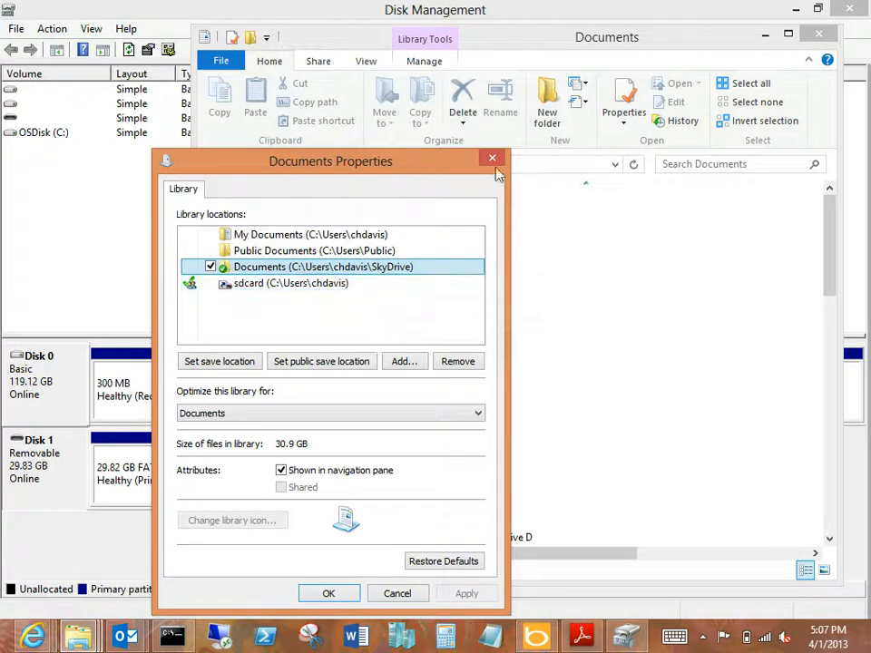
mouse_move(492, 160)
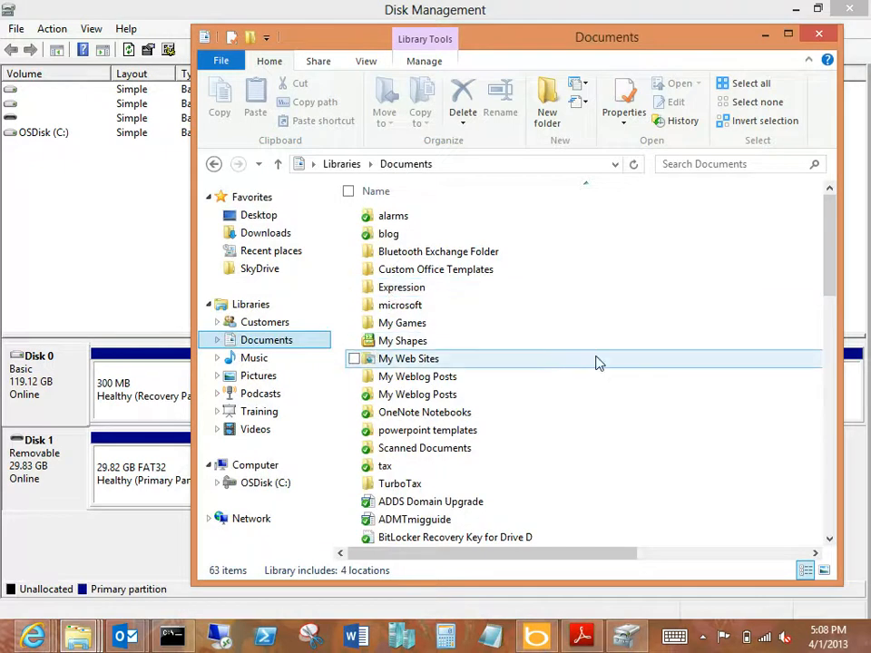
mouse_move(599, 360)
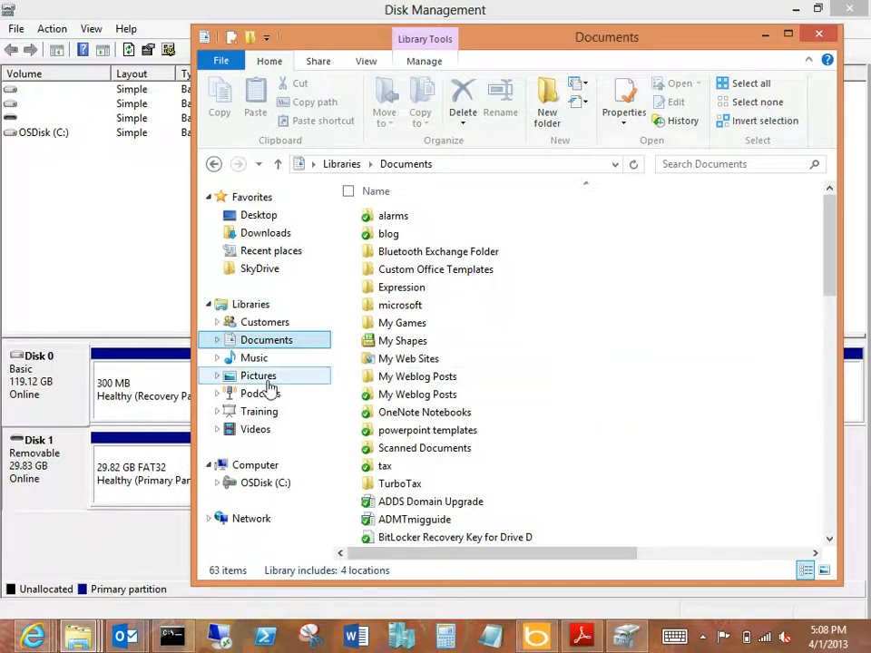
Step: Start adding a folder to the Pictures library and browse into the system drive
left_click(258, 376)
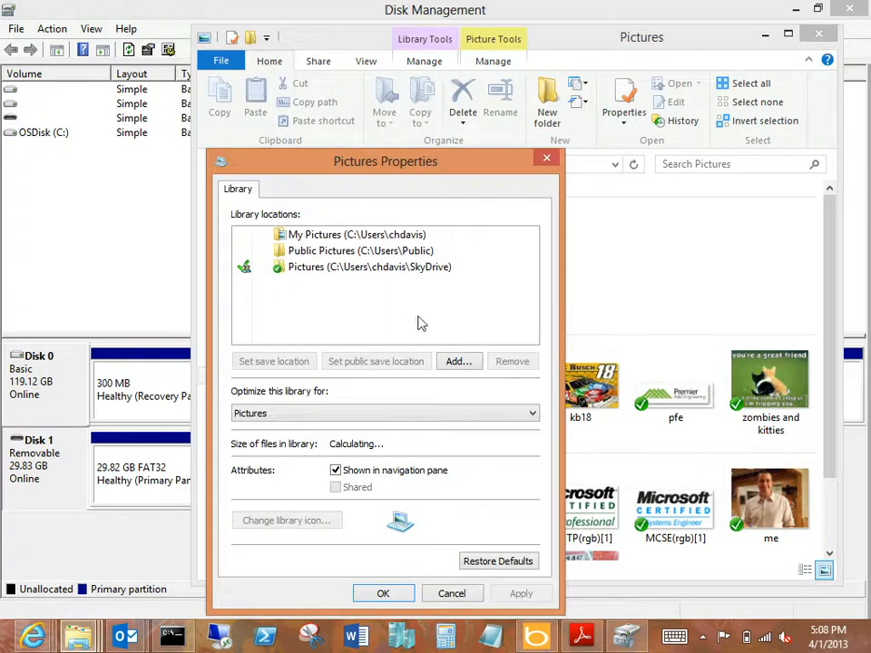
left_click(370, 264)
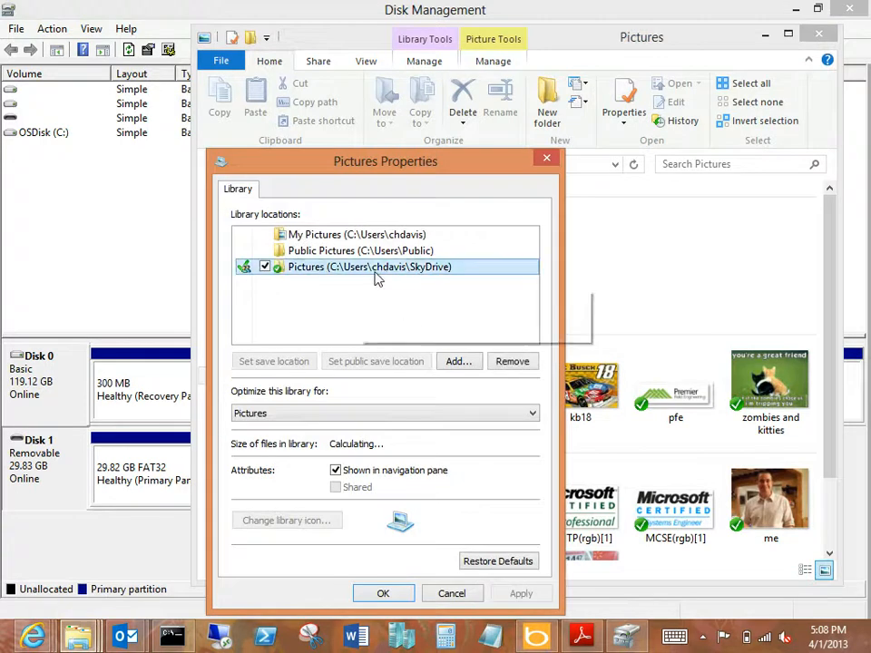
left_click(458, 361)
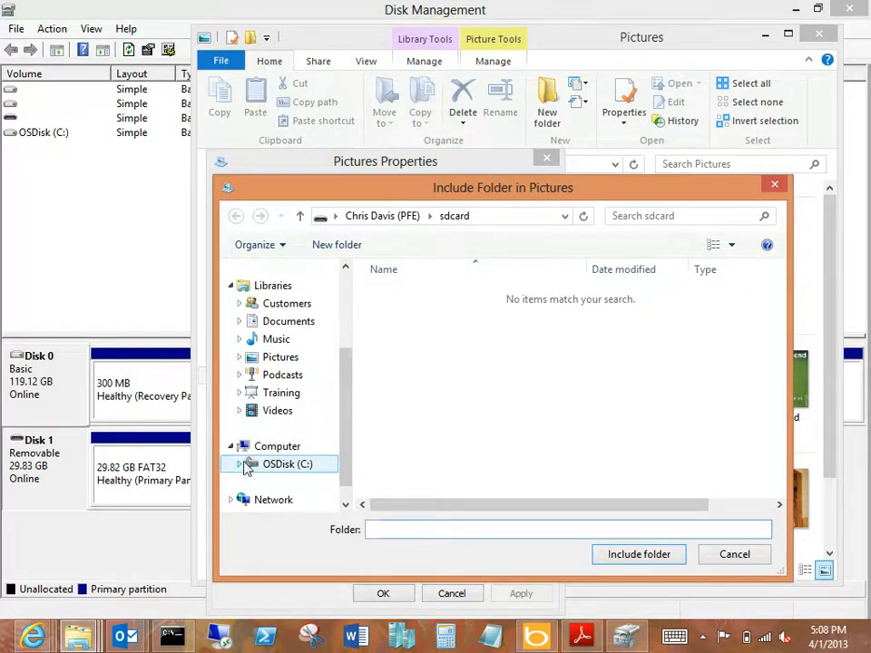
double_click(283, 464)
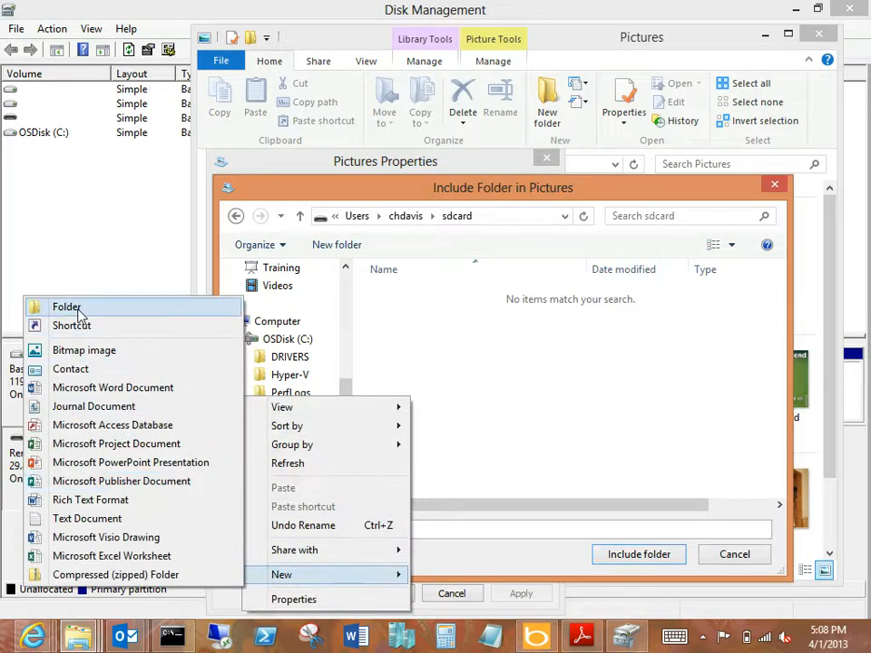
Step: Create a 'pictures' folder inside sdcard and include it in the Pictures library
left_click(66, 306)
type("pictures")
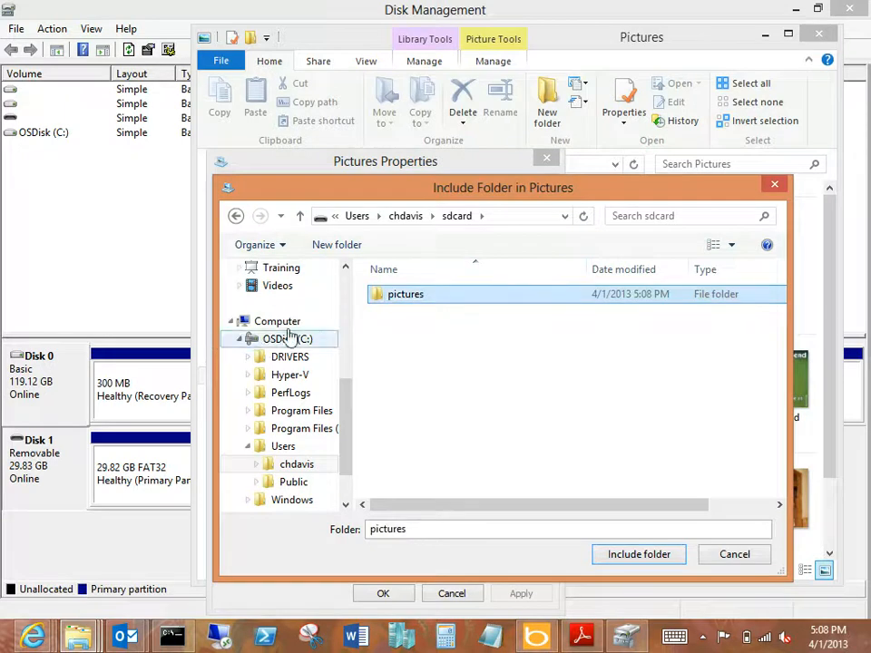
double_click(406, 294)
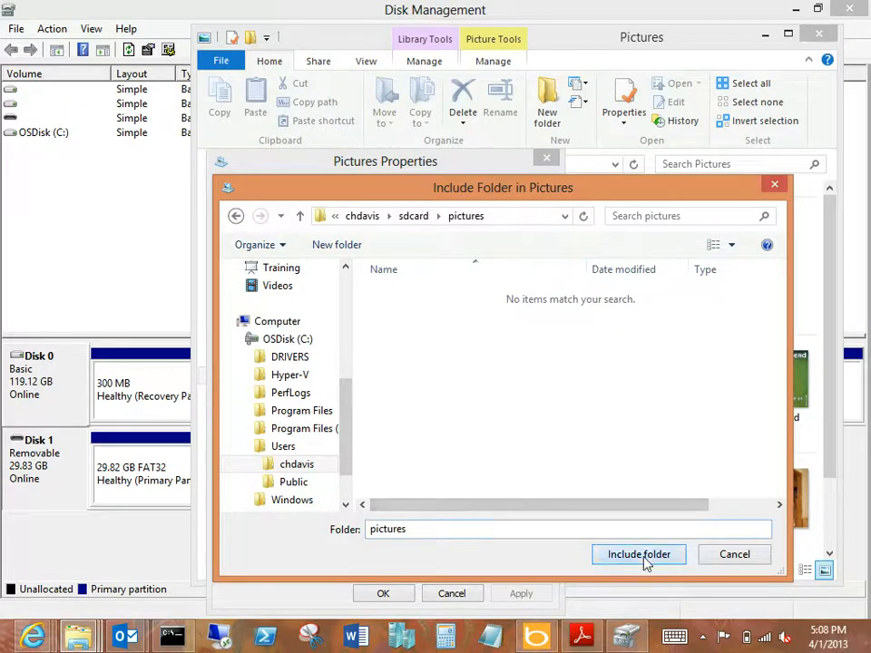
left_click(639, 554)
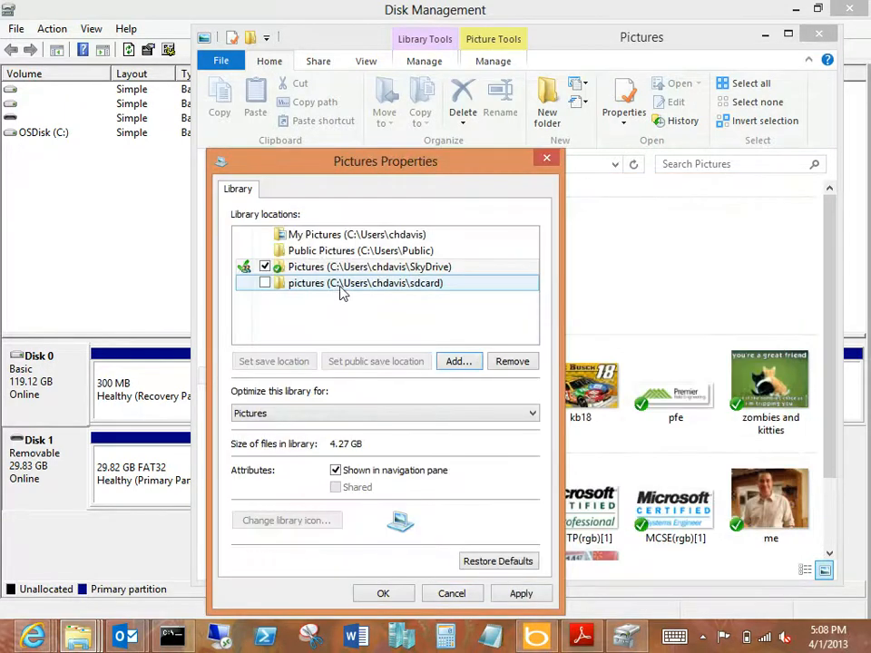
mouse_move(346, 290)
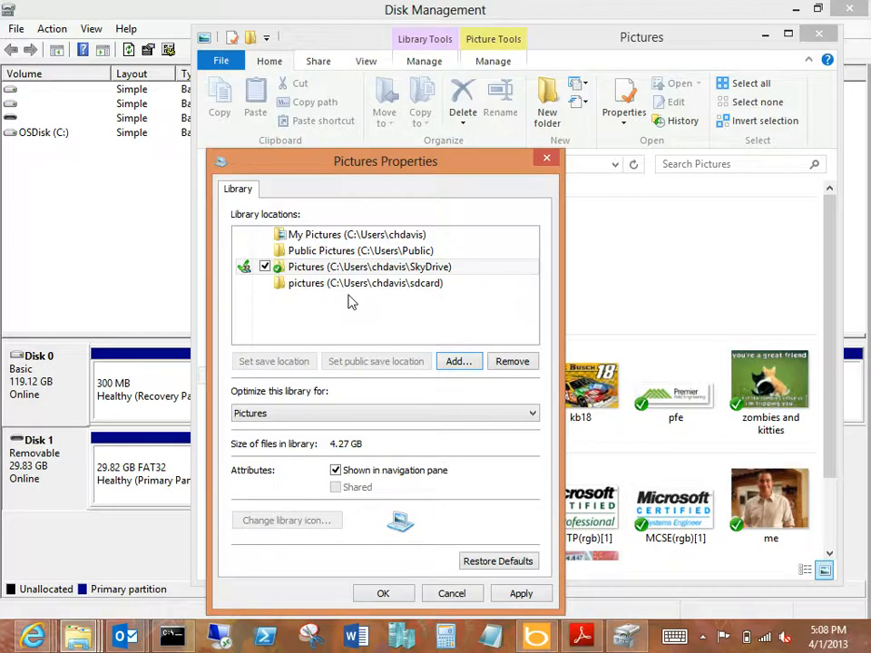
mouse_move(337, 309)
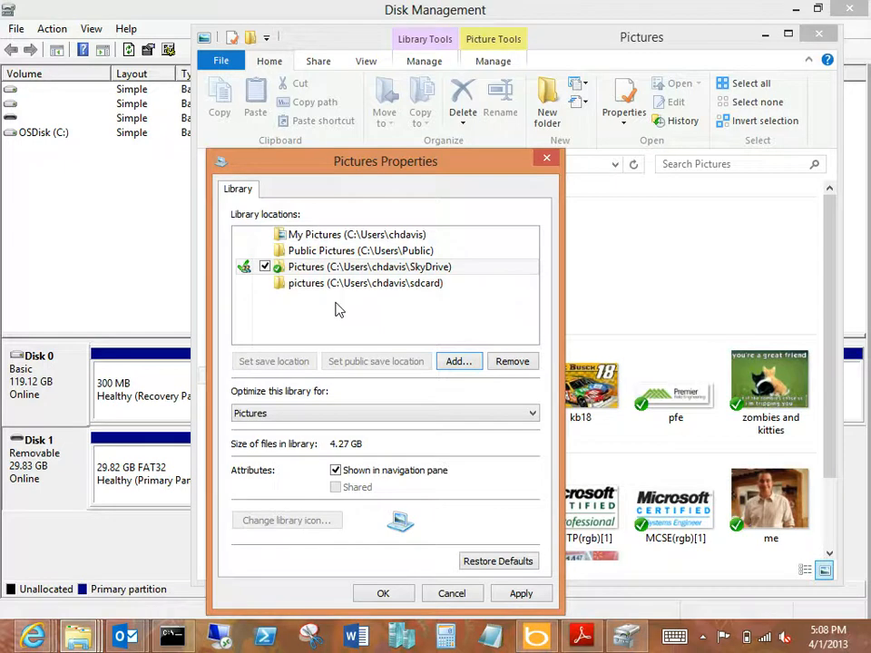